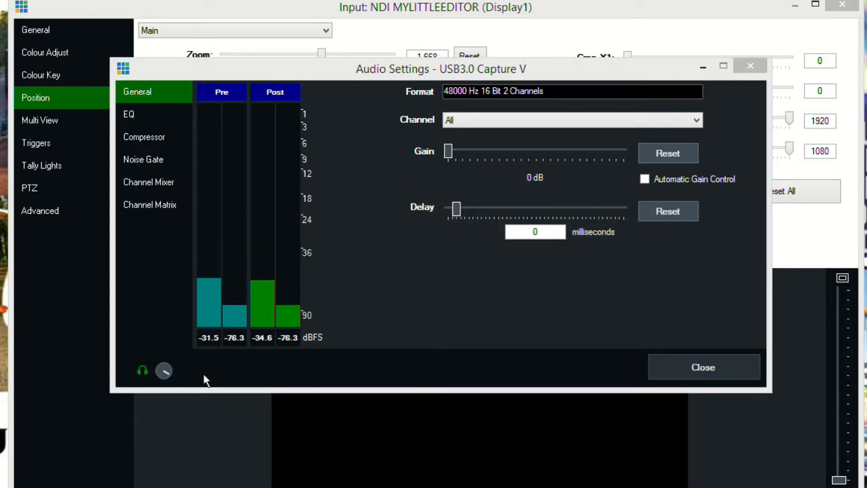
Show the Channel Matrix for the USB3.0 Capture input, both channels routed to every output.
{"action": "left_click", "coordinate": [149, 181]}
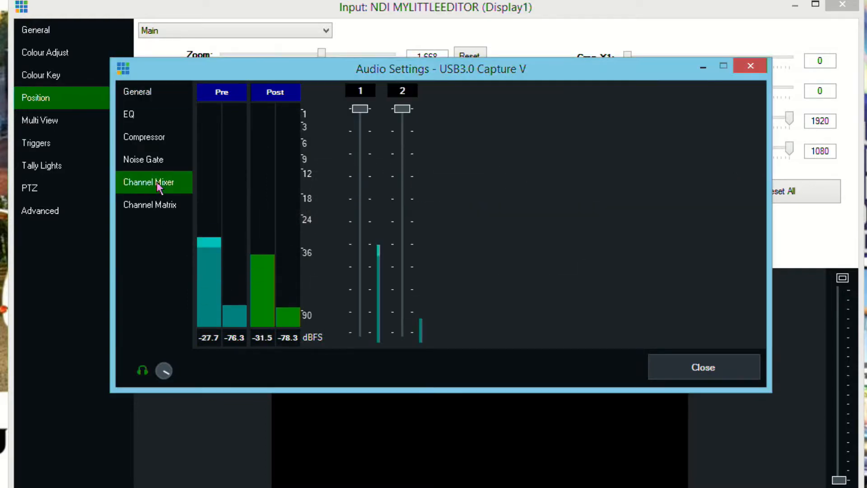
{"action": "left_click", "coordinate": [150, 205]}
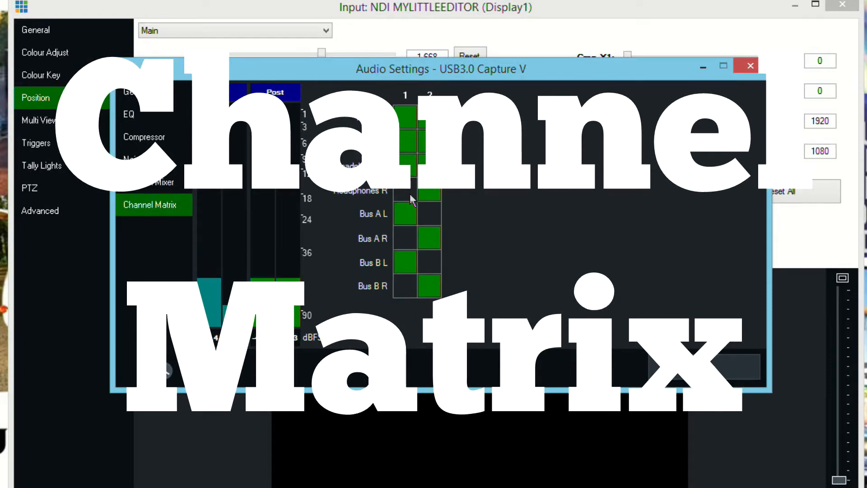
{"action": "left_click", "coordinate": [403, 286]}
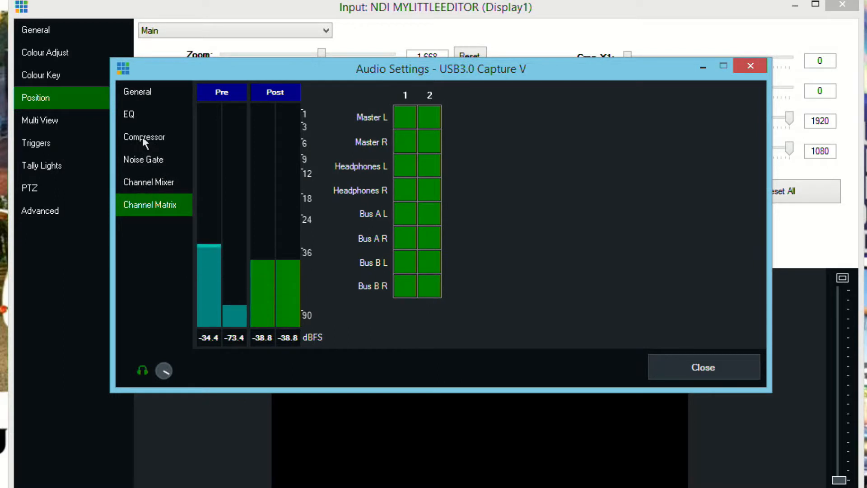
Show the Noise Gate settings for the capture input's audio.
{"action": "left_click", "coordinate": [143, 159]}
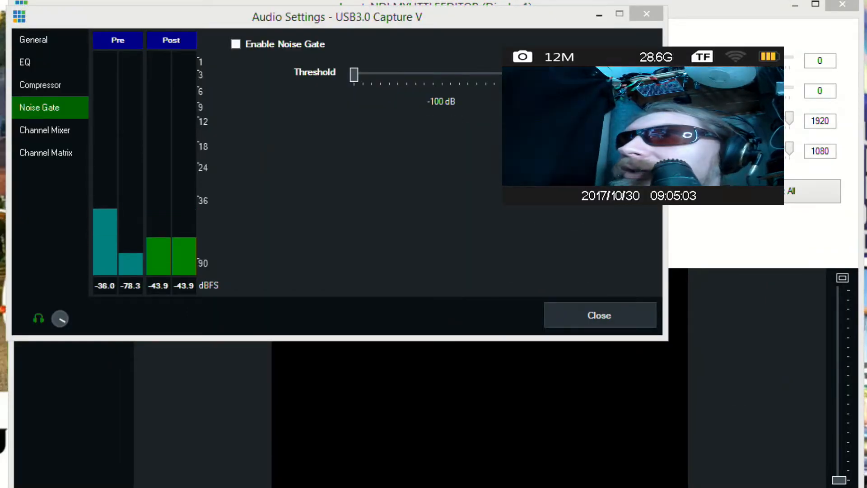
{"action": "mouse_move", "coordinate": [410, 310]}
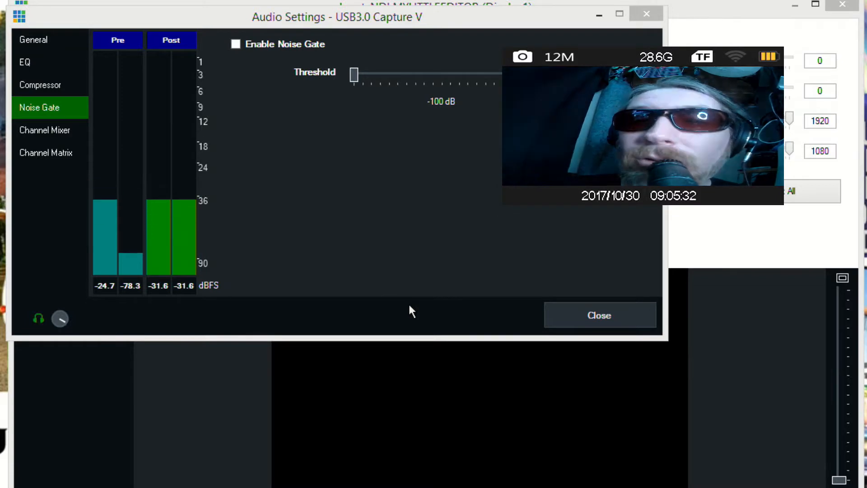
{"action": "mouse_move", "coordinate": [410, 294]}
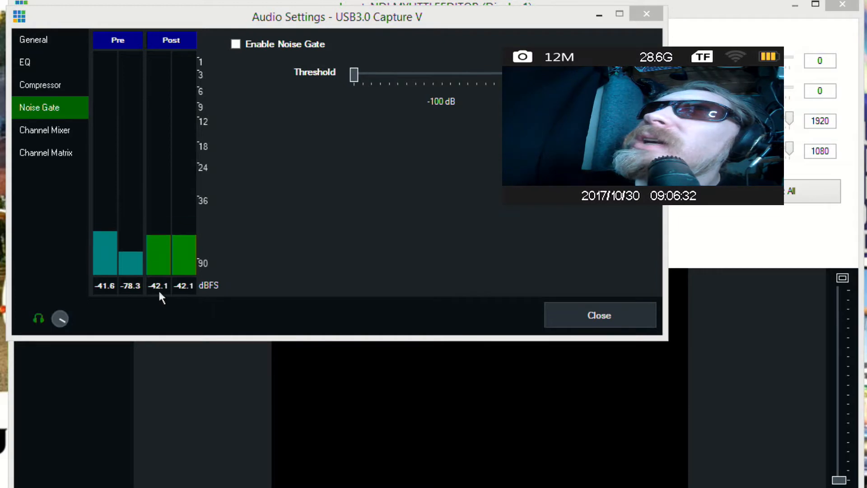
{"action": "mouse_move", "coordinate": [221, 291]}
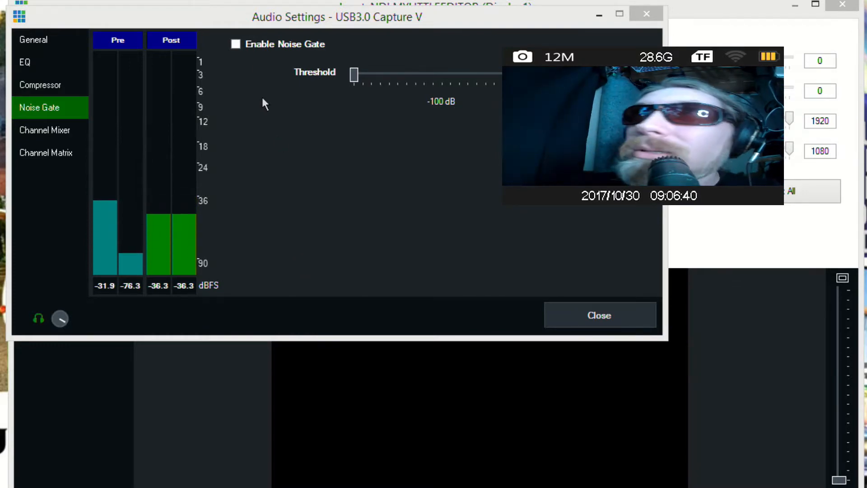
Enable the noise gate and try thresholds between -30 dB and -84 dB.
{"action": "left_click", "coordinate": [236, 43]}
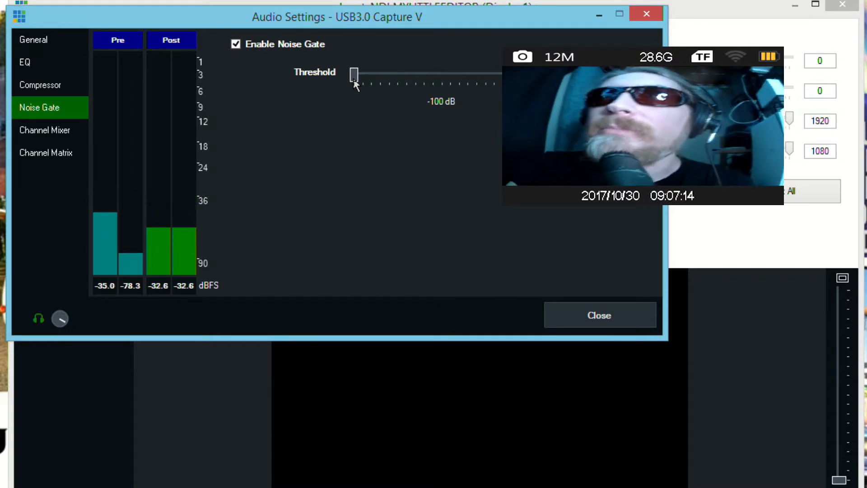
{"action": "left_click_drag", "start_coordinate": [355, 76], "coordinate": [389, 76]}
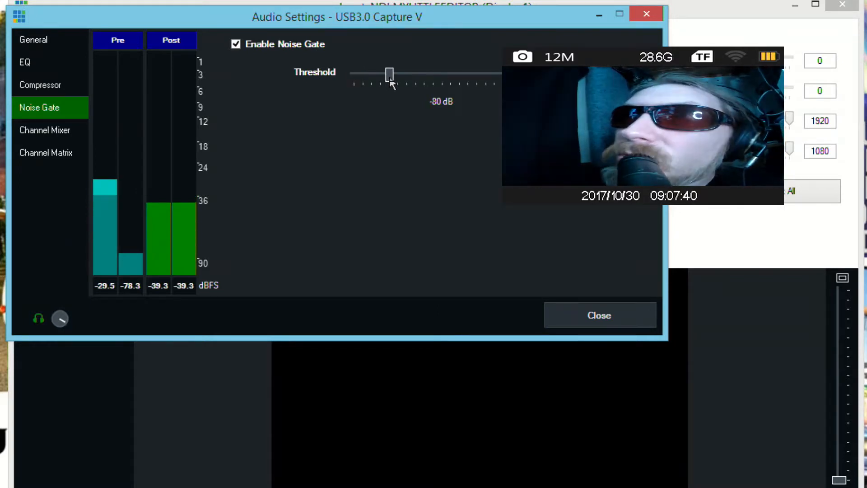
{"action": "left_click_drag", "start_coordinate": [390, 74], "coordinate": [386, 74]}
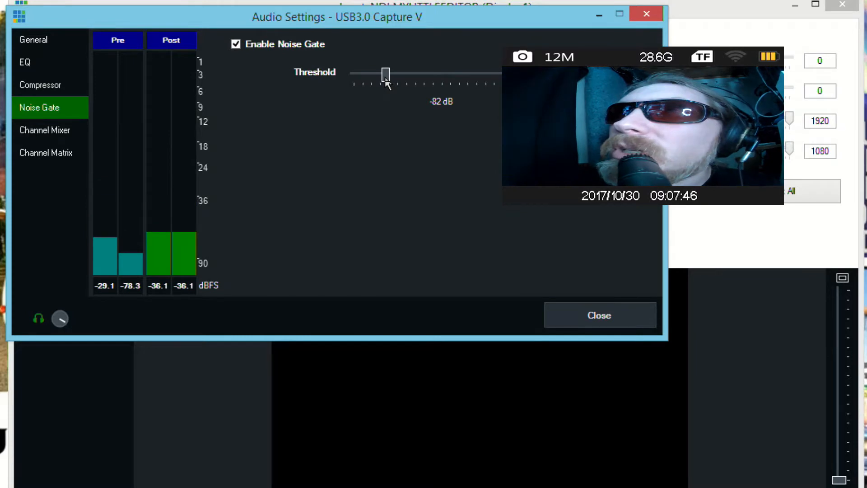
{"action": "left_click_drag", "start_coordinate": [386, 75], "coordinate": [477, 74]}
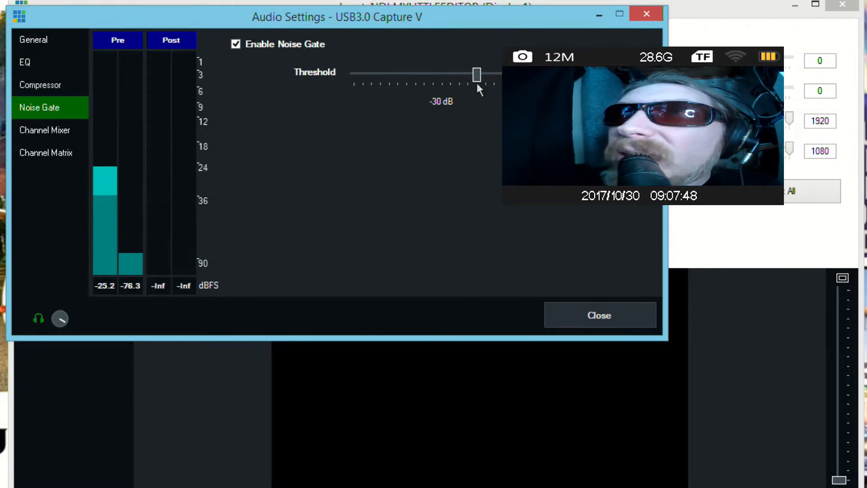
{"action": "left_click_drag", "start_coordinate": [476, 73], "coordinate": [443, 74]}
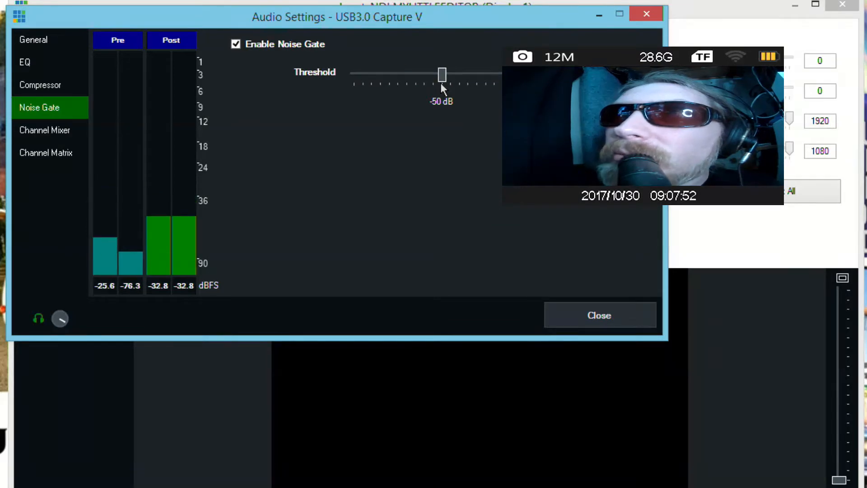
{"action": "left_click_drag", "start_coordinate": [442, 75], "coordinate": [408, 75]}
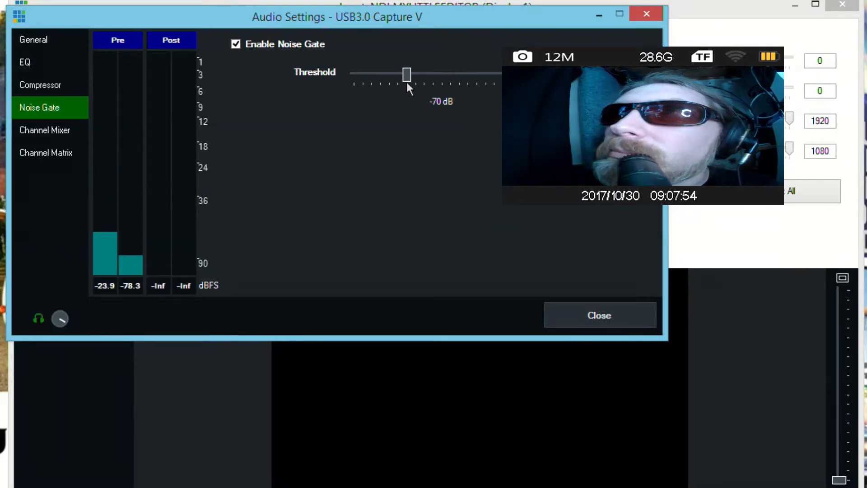
{"action": "left_click_drag", "start_coordinate": [407, 75], "coordinate": [419, 75]}
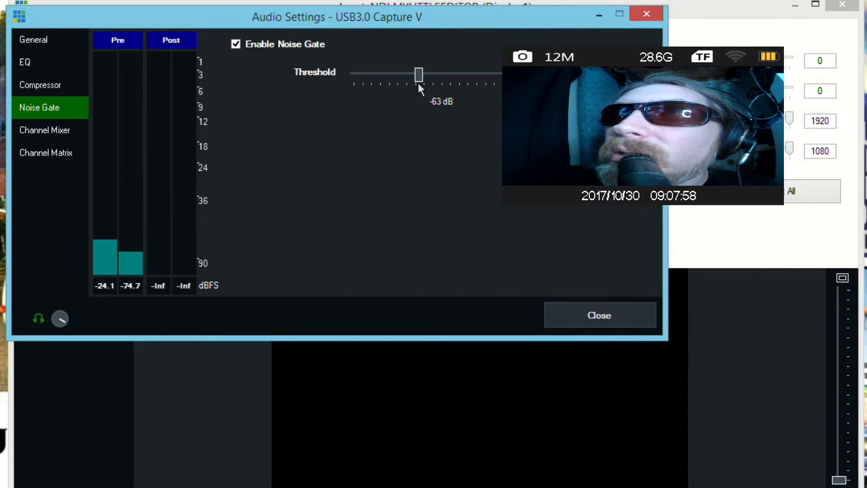
{"action": "left_click_drag", "start_coordinate": [418, 73], "coordinate": [417, 73]}
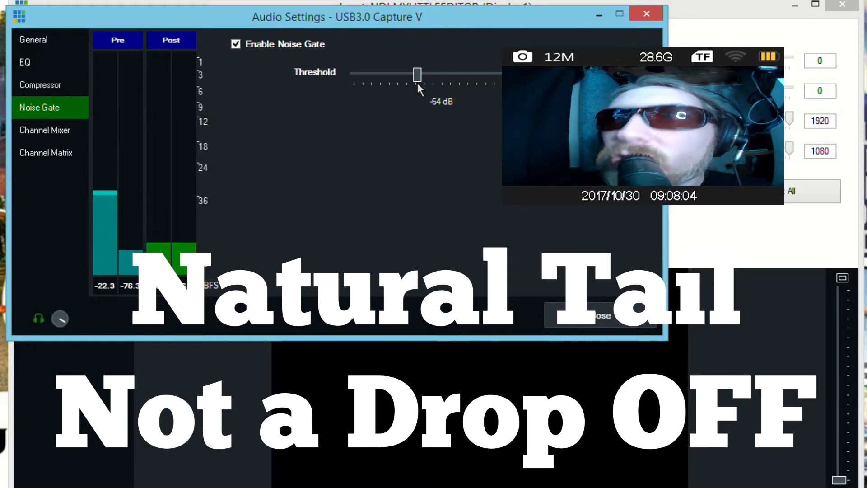
Fine-tune the noise gate threshold, settling it at -76 dB.
{"action": "left_click_drag", "start_coordinate": [418, 74], "coordinate": [381, 74]}
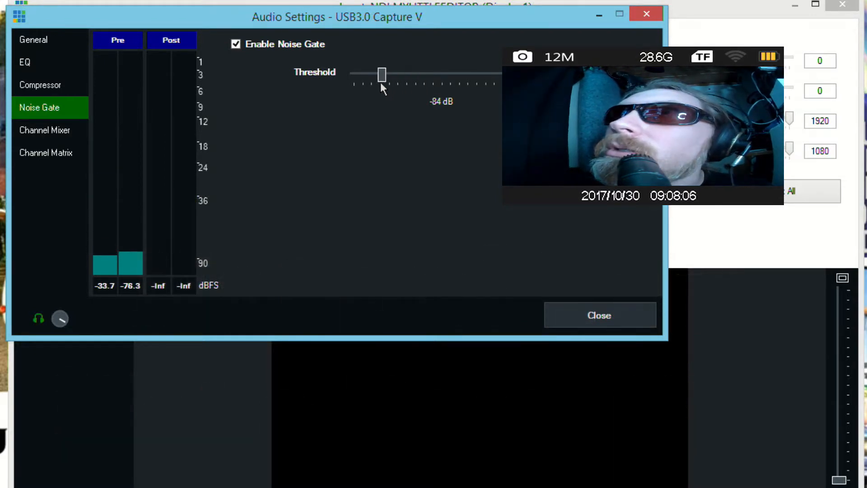
{"action": "left_click_drag", "start_coordinate": [382, 75], "coordinate": [360, 75]}
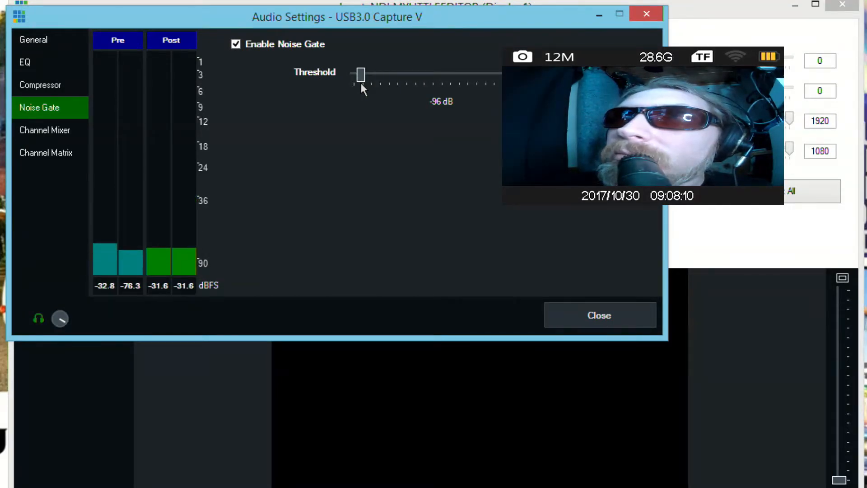
{"action": "left_click_drag", "start_coordinate": [361, 74], "coordinate": [365, 74]}
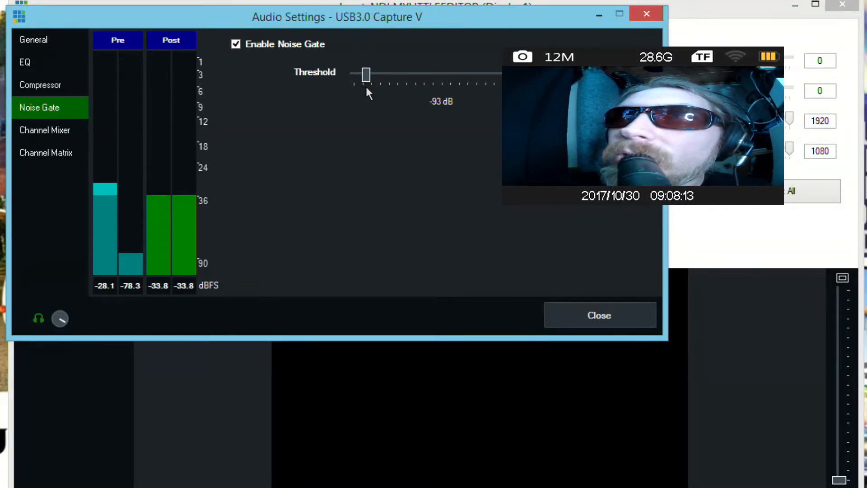
{"action": "left_click_drag", "start_coordinate": [366, 75], "coordinate": [377, 75]}
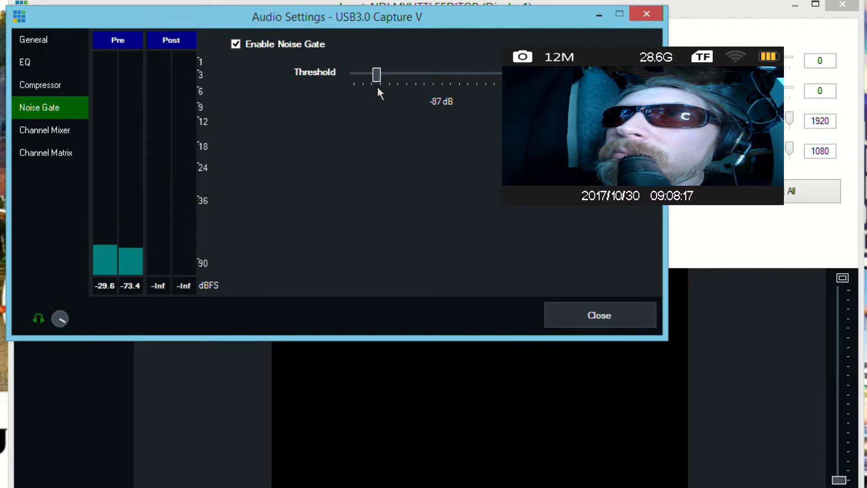
{"action": "left_click_drag", "start_coordinate": [377, 75], "coordinate": [382, 75]}
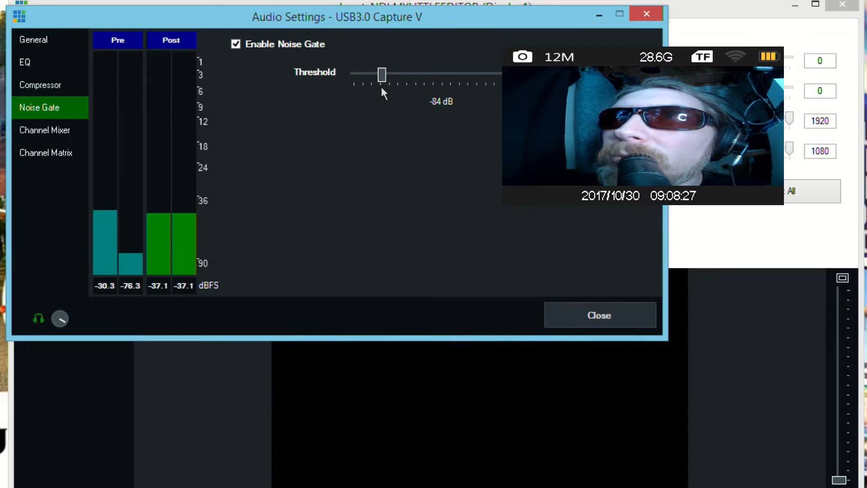
{"action": "left_click_drag", "start_coordinate": [381, 75], "coordinate": [386, 75]}
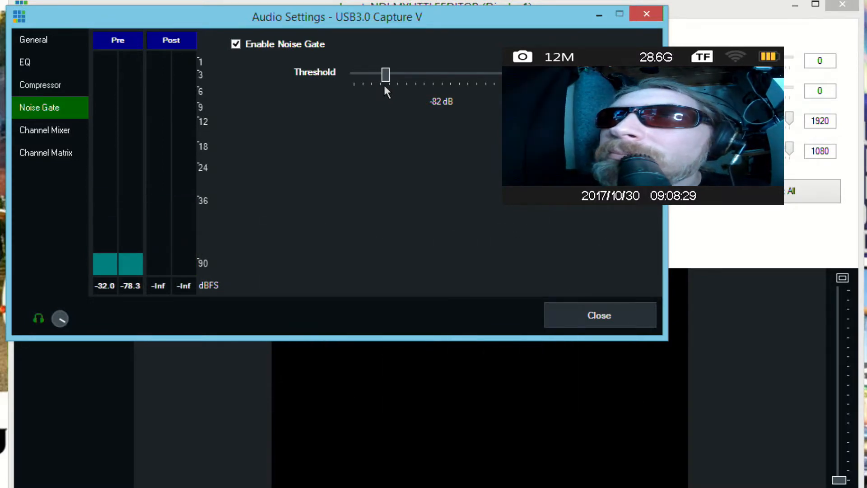
{"action": "left_click_drag", "start_coordinate": [386, 73], "coordinate": [387, 73]}
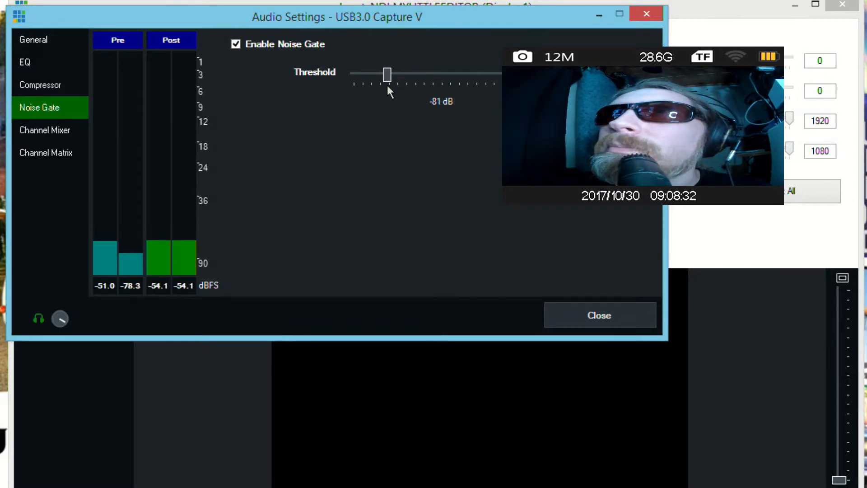
{"action": "left_click_drag", "start_coordinate": [387, 75], "coordinate": [391, 75]}
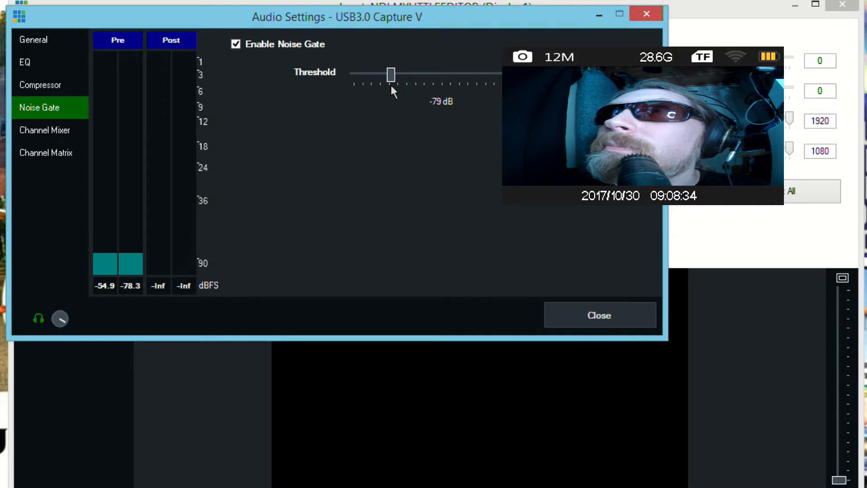
{"action": "left_click_drag", "start_coordinate": [391, 75], "coordinate": [396, 75]}
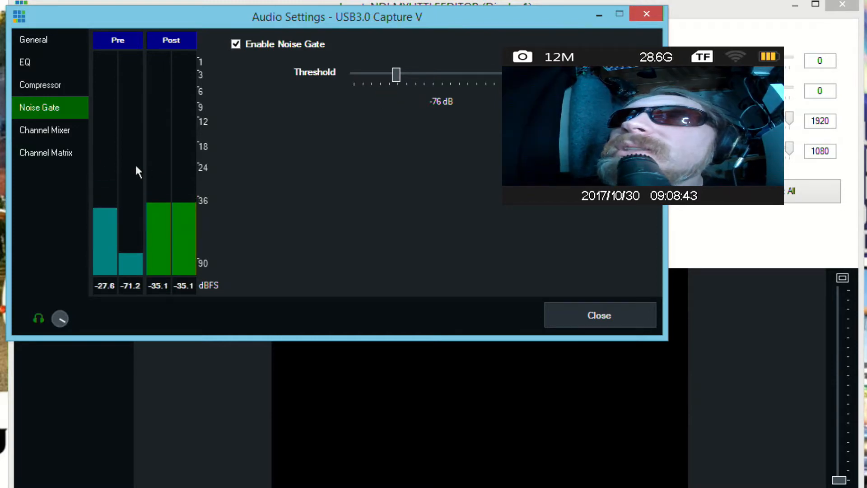
Set the compressor ratio to 7:1 and its threshold to -40 dB, leaving it unchecked.
{"action": "left_click", "coordinate": [39, 85]}
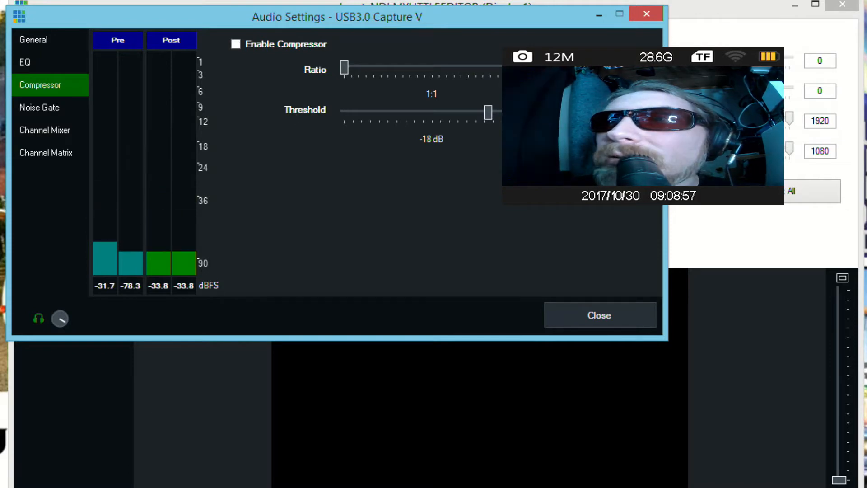
{"action": "left_click_drag", "start_coordinate": [344, 67], "coordinate": [387, 66]}
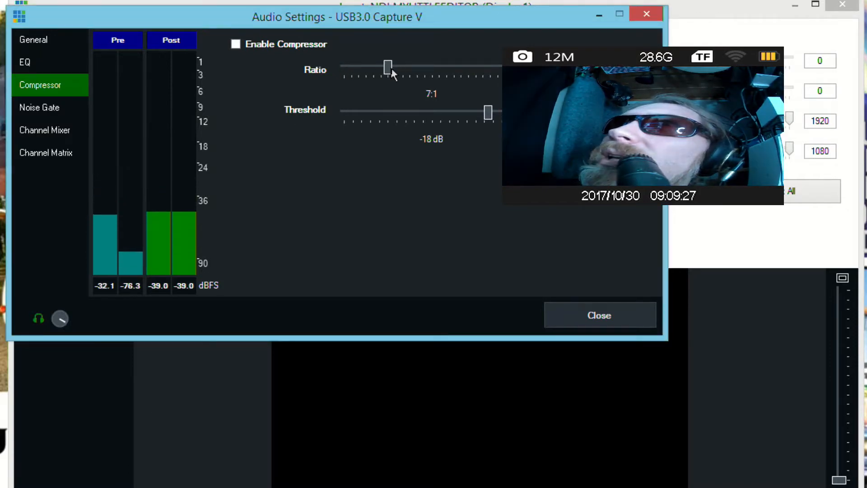
{"action": "mouse_move", "coordinate": [492, 124]}
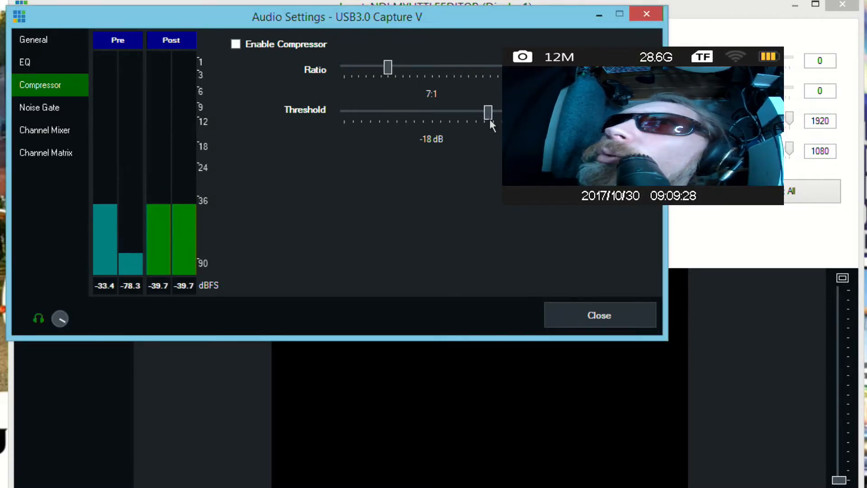
{"action": "left_click_drag", "start_coordinate": [486, 112], "coordinate": [452, 117]}
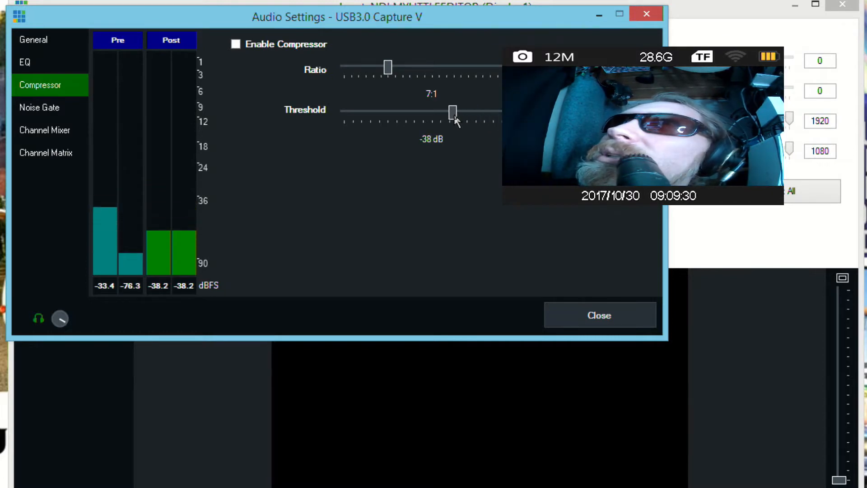
{"action": "left_click_drag", "start_coordinate": [453, 112], "coordinate": [448, 113]}
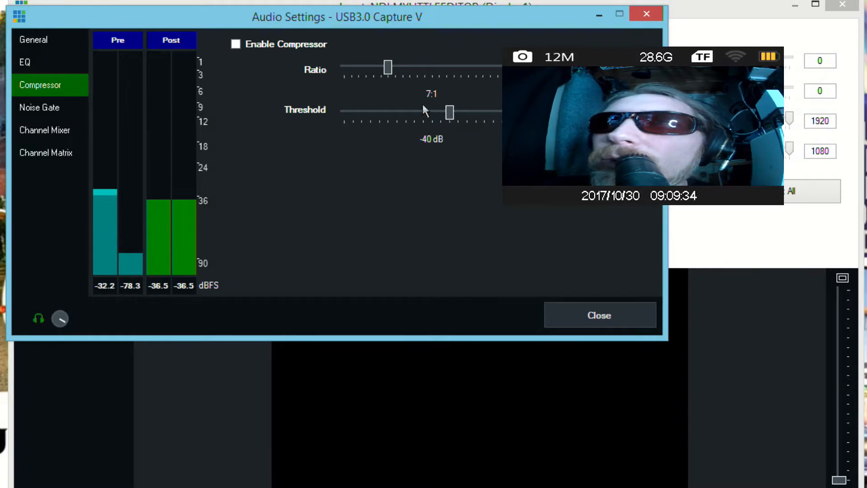
In the General audio settings, raise the input gain, settling at 13 dB.
{"action": "left_click", "coordinate": [33, 39]}
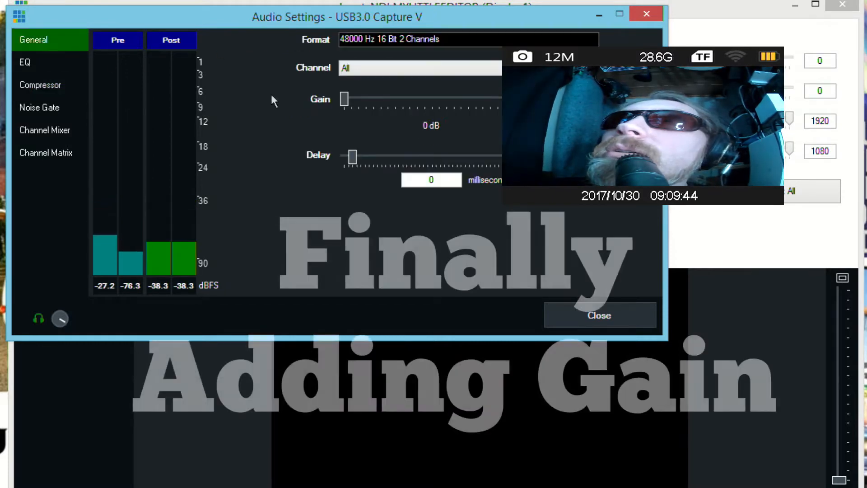
{"action": "left_click_drag", "start_coordinate": [344, 99], "coordinate": [417, 100]}
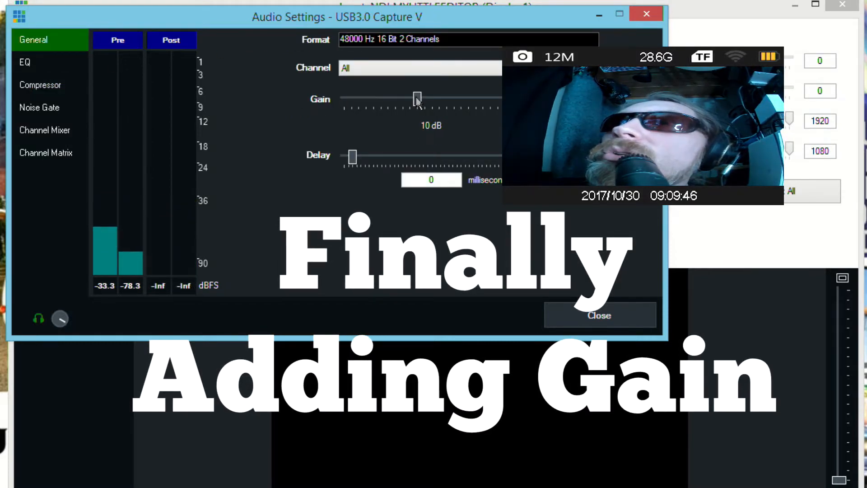
{"action": "left_click_drag", "start_coordinate": [417, 99], "coordinate": [454, 99]}
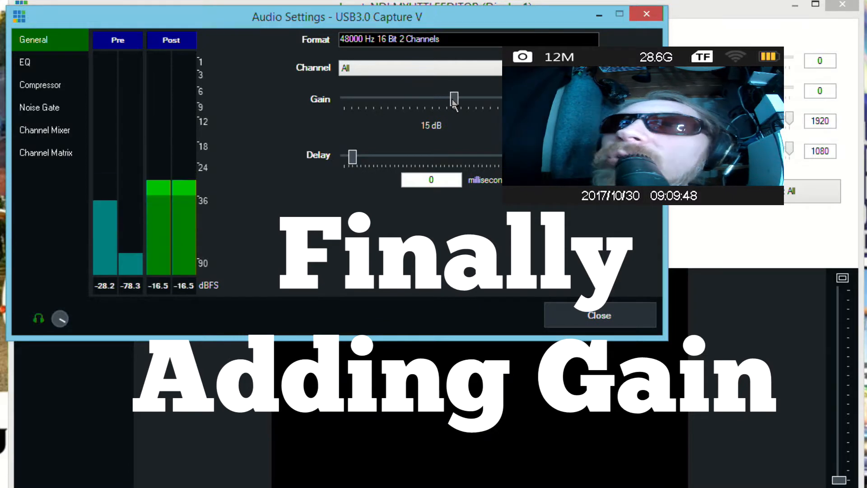
{"action": "left_click_drag", "start_coordinate": [453, 98], "coordinate": [469, 101]}
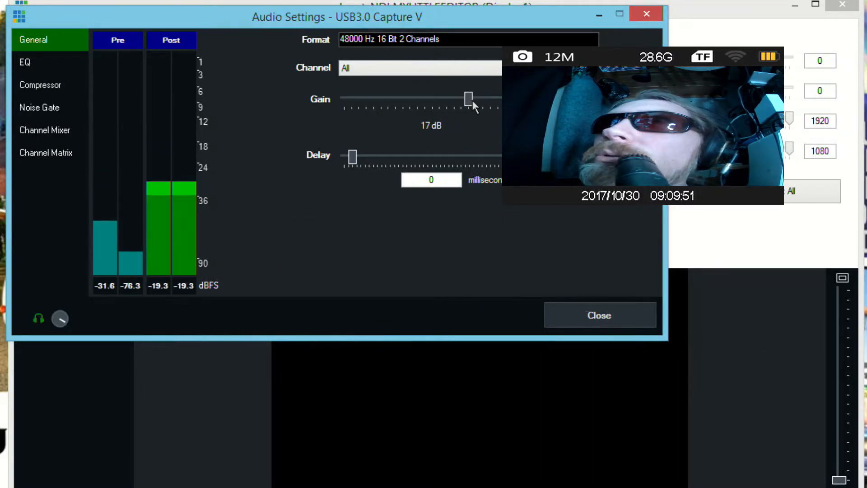
{"action": "left_click_drag", "start_coordinate": [469, 99], "coordinate": [496, 98]}
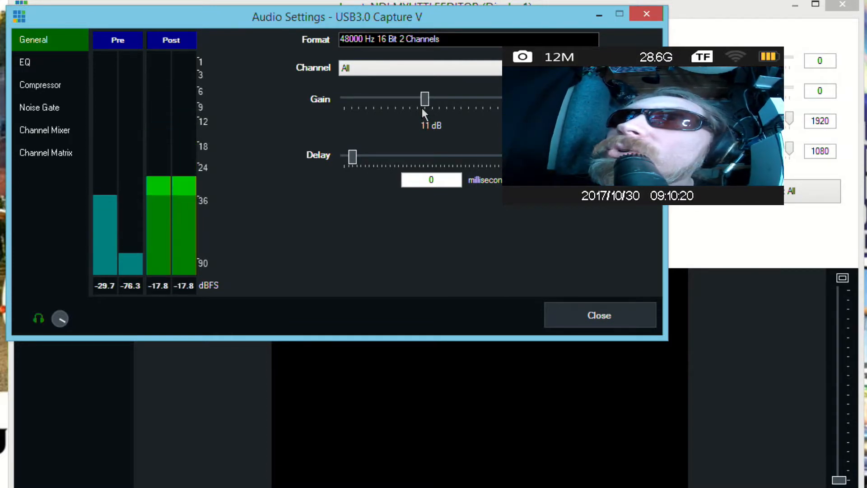
{"action": "left_click_drag", "start_coordinate": [425, 98], "coordinate": [439, 98]}
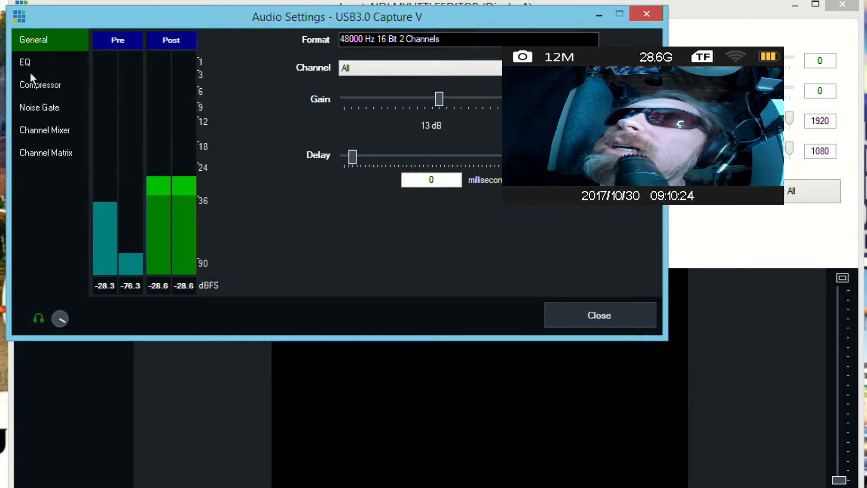
Enable the compressor with its 7:1 ratio and -40 dB threshold.
{"action": "left_click", "coordinate": [40, 85]}
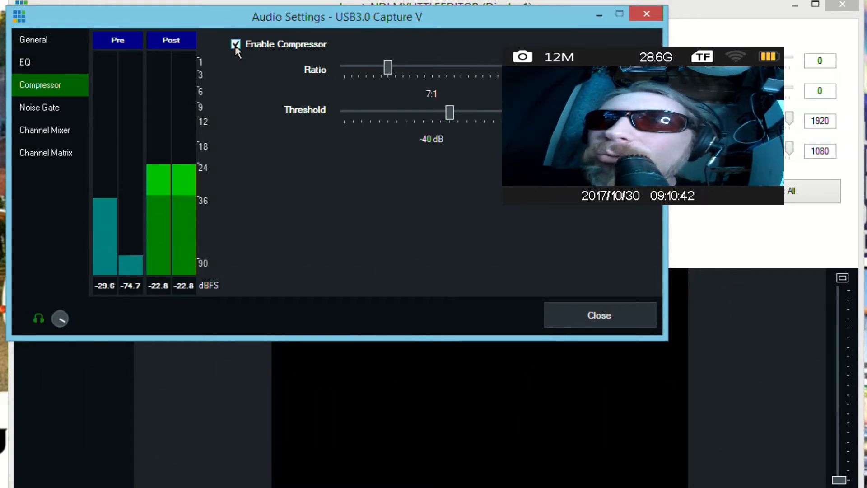
Cut the 31 Hz band, boost the 62 Hz, 500 Hz and 1k bands, and enable the EQ.
{"action": "left_click", "coordinate": [25, 62]}
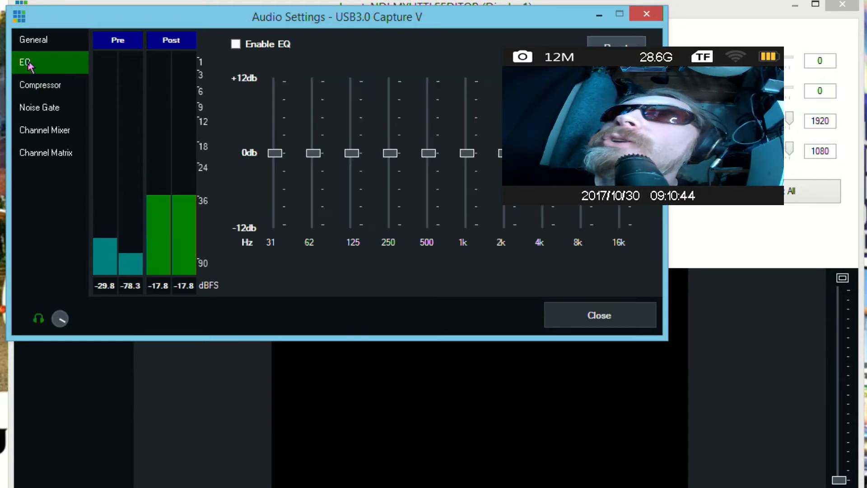
{"action": "left_click_drag", "start_coordinate": [274, 154], "coordinate": [275, 184]}
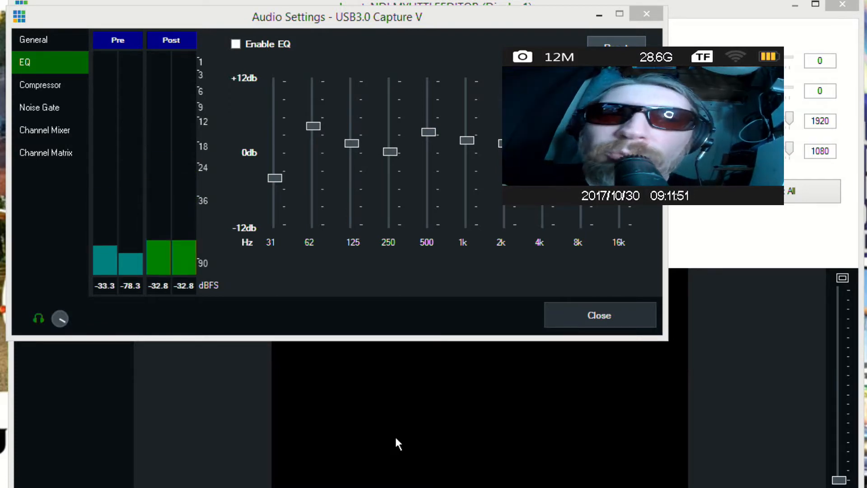
{"action": "left_click", "coordinate": [236, 43]}
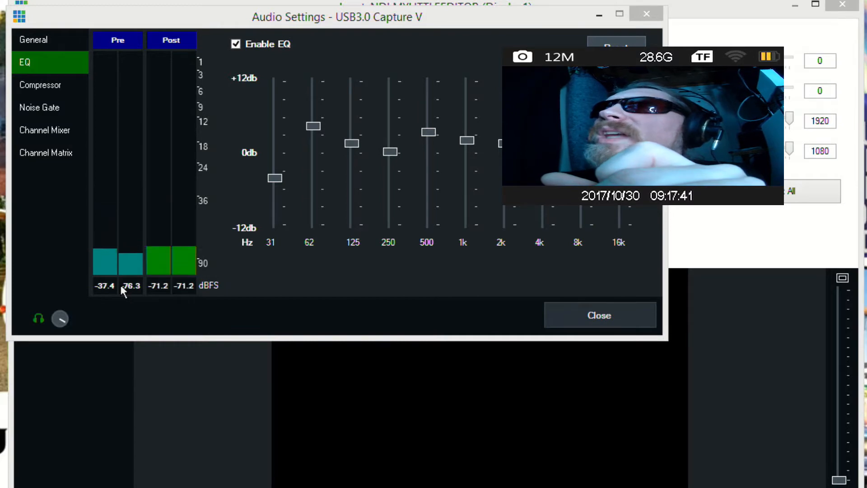
{"action": "mouse_move", "coordinate": [45, 166]}
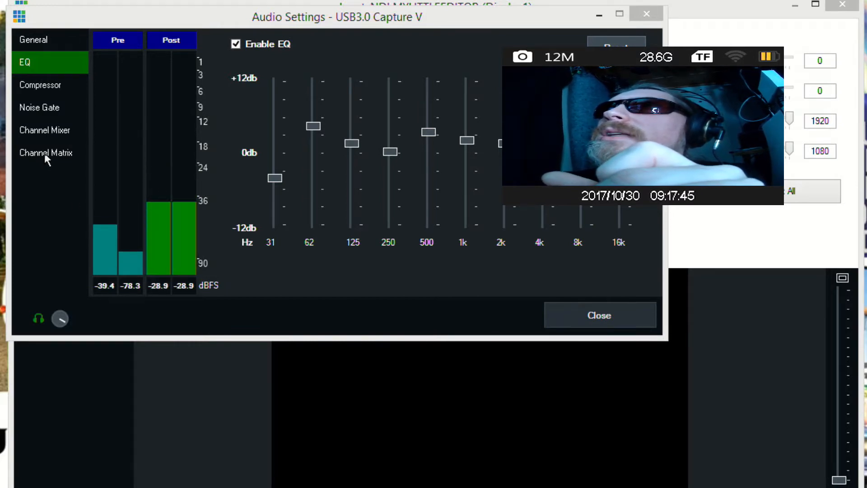
Show the Channel Matrix routing again, both channels to every output.
{"action": "left_click", "coordinate": [46, 153]}
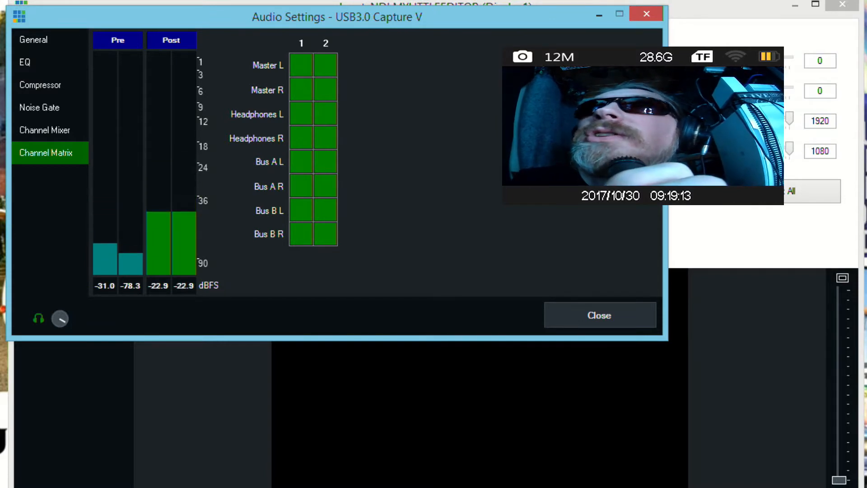
Raise the noise gate threshold from -76 dB to -70 dB.
{"action": "left_click", "coordinate": [39, 107]}
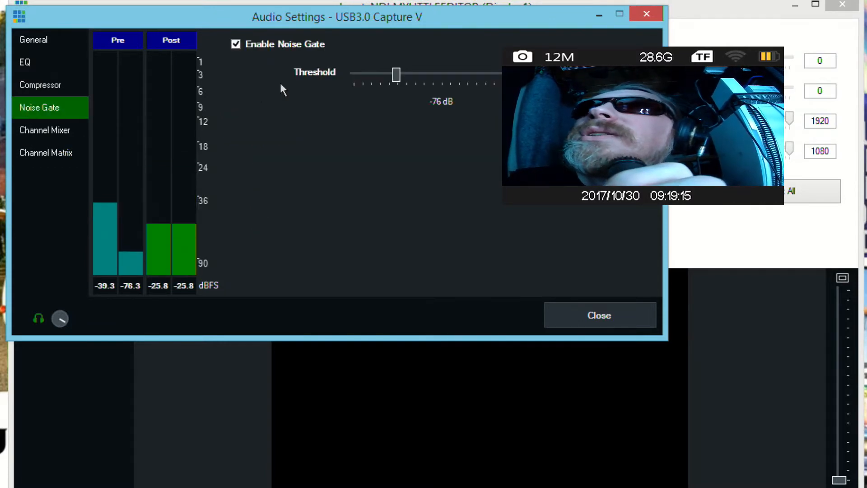
{"action": "left_click_drag", "start_coordinate": [395, 74], "coordinate": [404, 74]}
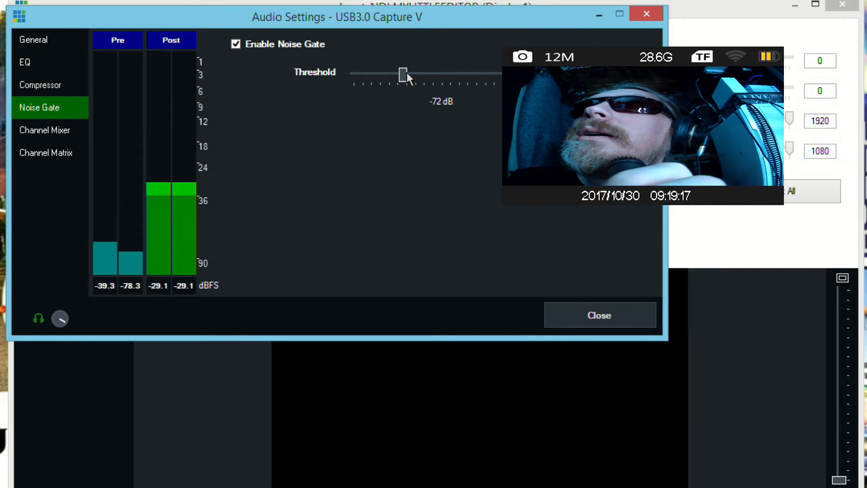
{"action": "left_click_drag", "start_coordinate": [402, 75], "coordinate": [407, 75]}
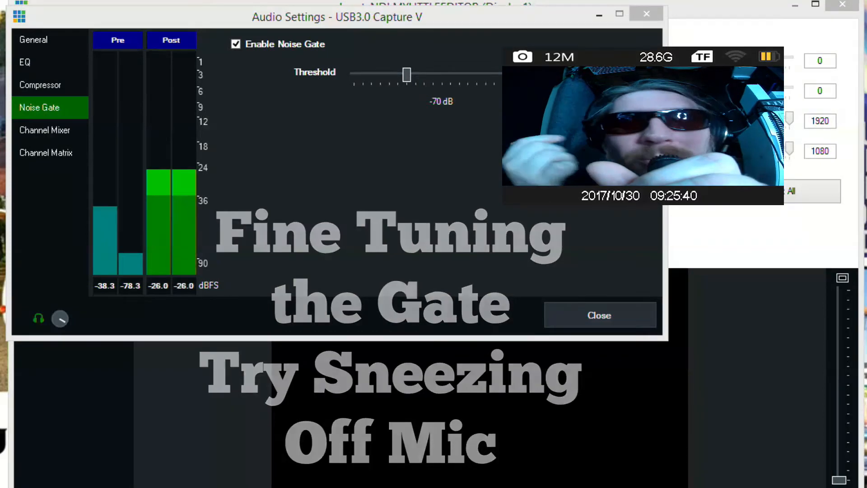
Review EQ, Noise Gate and Compressor pages, then raise the General gain from 13 to 16 dB.
{"action": "left_click", "coordinate": [25, 63]}
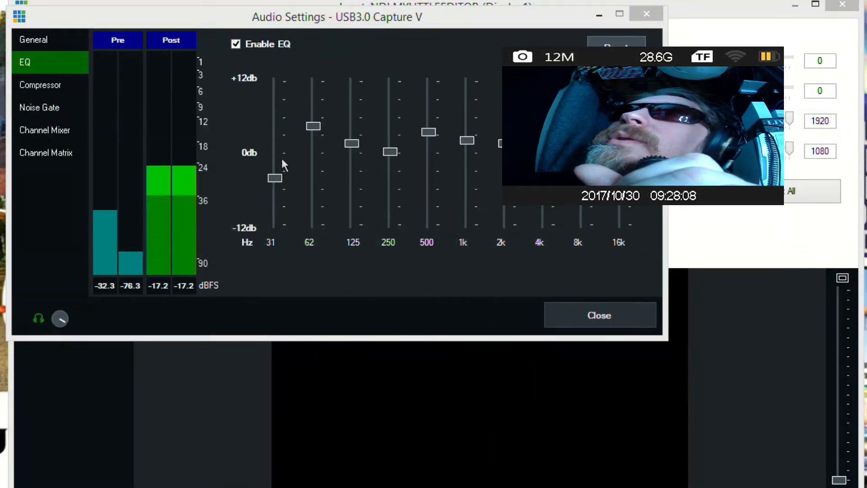
{"action": "left_click", "coordinate": [39, 108]}
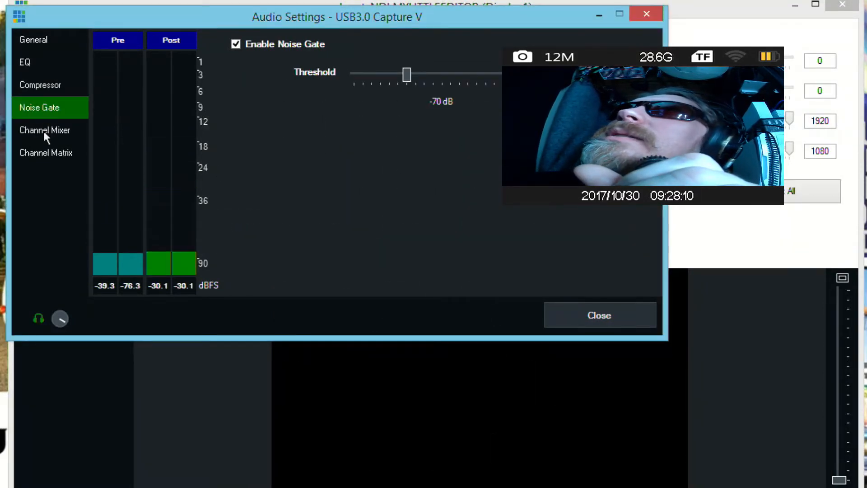
{"action": "left_click", "coordinate": [40, 85]}
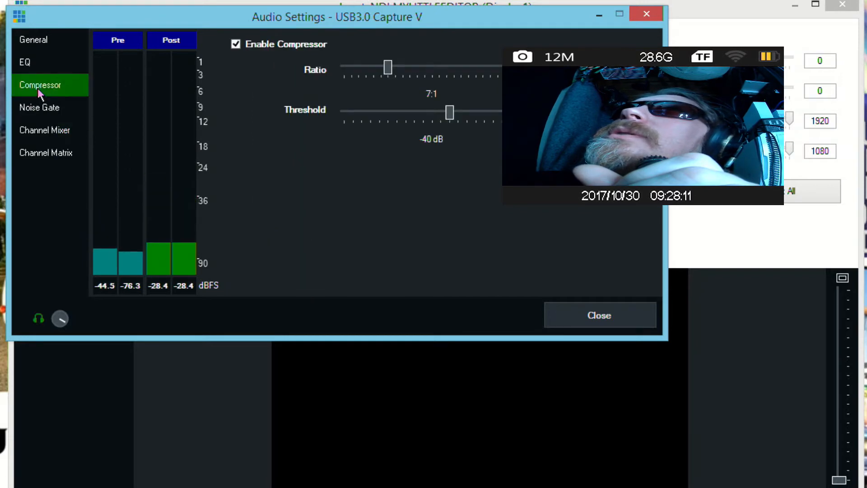
{"action": "left_click", "coordinate": [34, 39]}
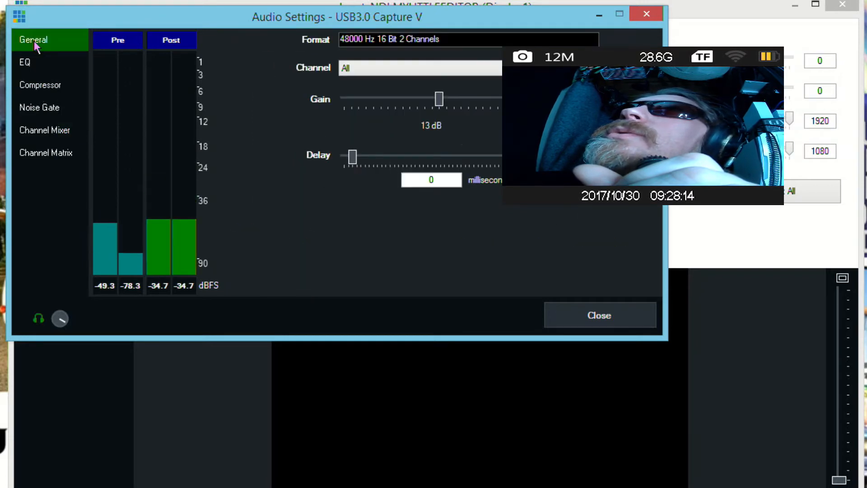
{"action": "left_click_drag", "start_coordinate": [438, 98], "coordinate": [447, 98]}
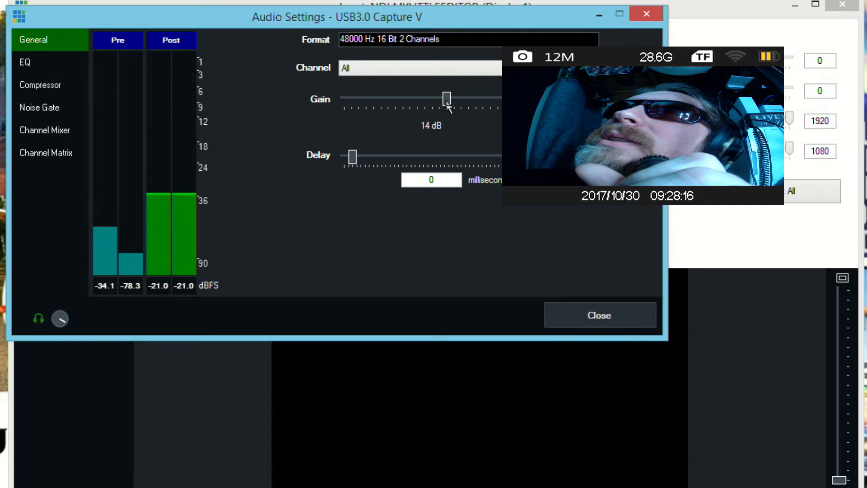
{"action": "left_click_drag", "start_coordinate": [447, 99], "coordinate": [461, 100]}
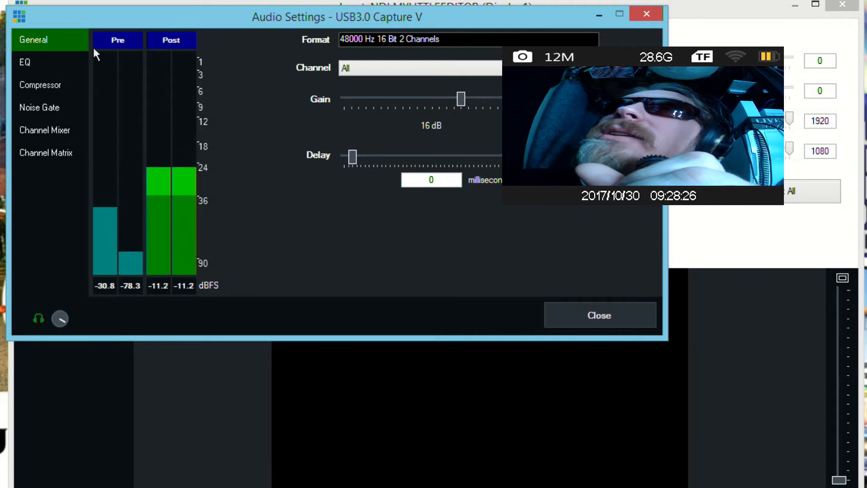
Check the noise gate's -70 dB threshold, then close the capture input's audio settings.
{"action": "left_click", "coordinate": [39, 108]}
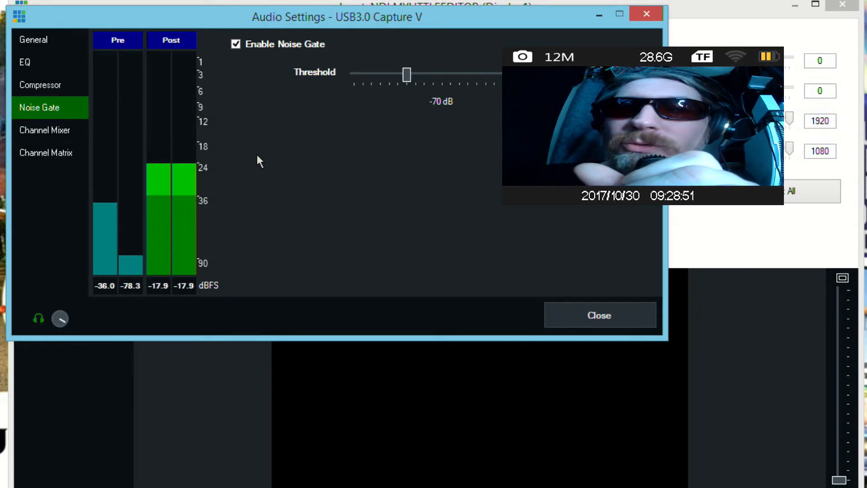
{"action": "left_click", "coordinate": [599, 315]}
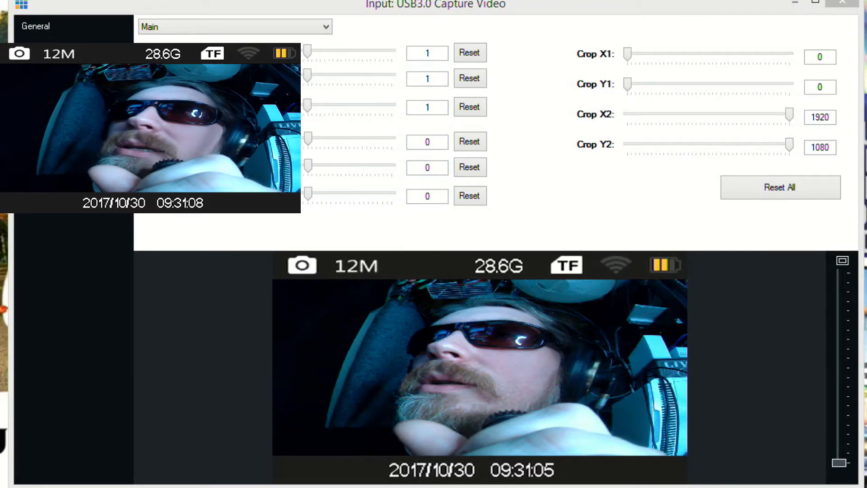
{"action": "mouse_move", "coordinate": [396, 263]}
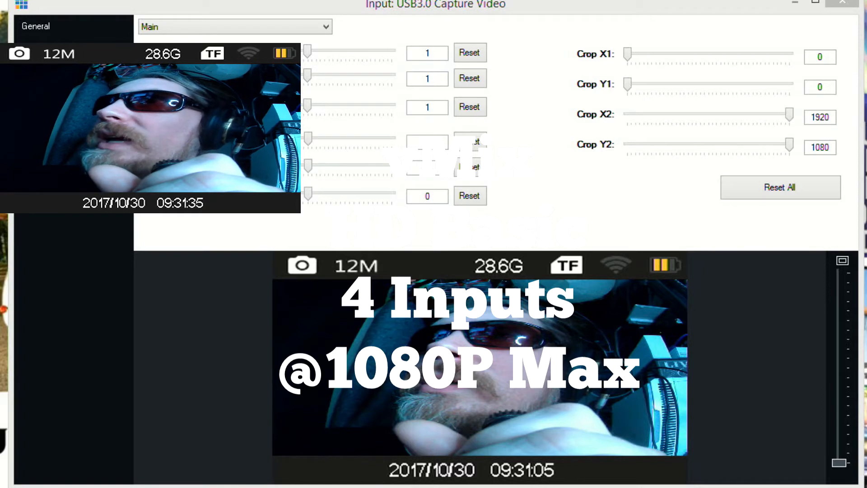
Show the USB3.0 Capture input's Position settings with zoom 1 and pan 0.
{"action": "left_click", "coordinate": [35, 93]}
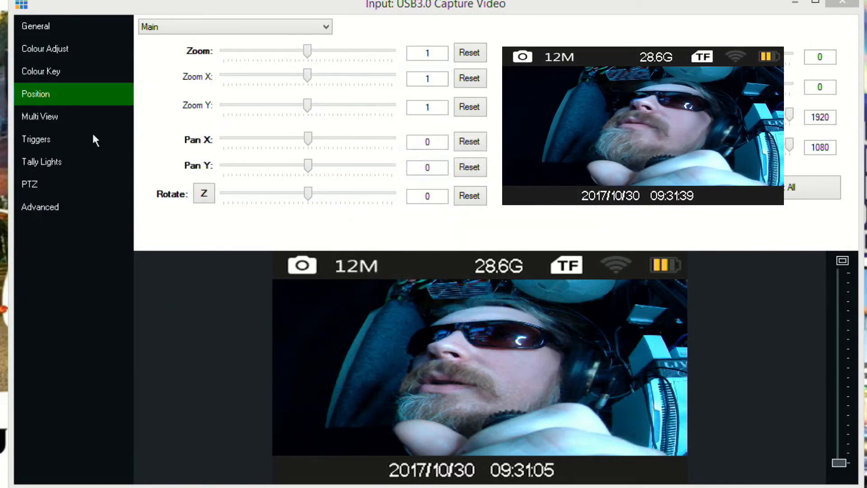
From General settings, create a virtual copy of the USB3.0 Capture Video input.
{"action": "left_click", "coordinate": [35, 26]}
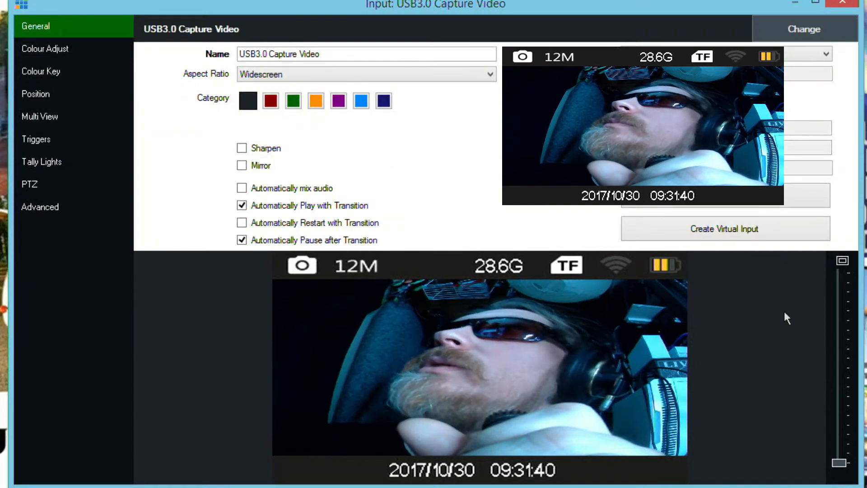
{"action": "left_click", "coordinate": [725, 229]}
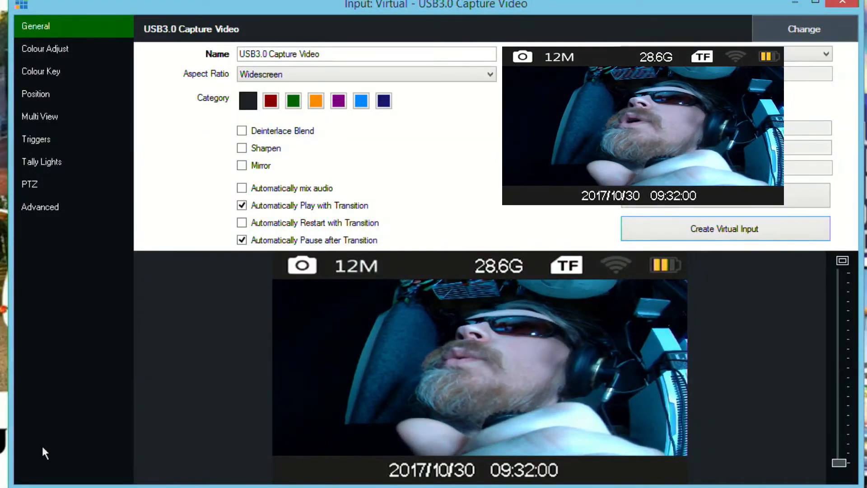
Go to the virtual input's Position settings to crop Y1 126 and Y2 939.
{"action": "left_click", "coordinate": [35, 93]}
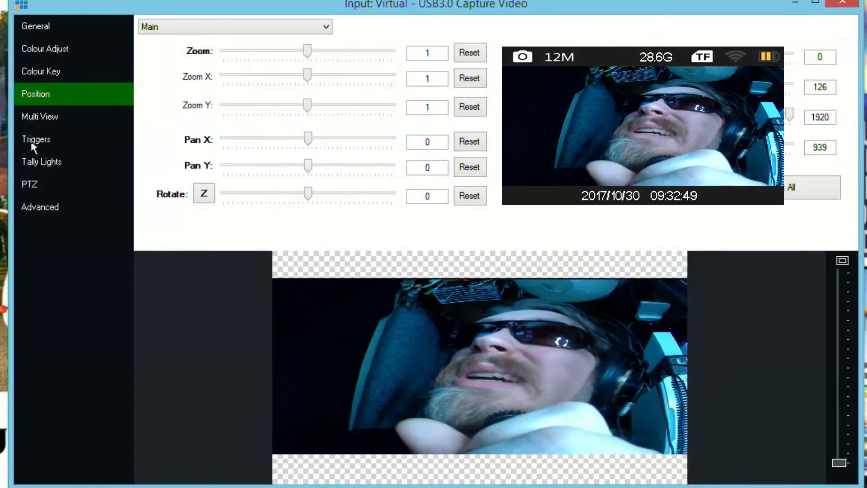
In Colour Adjust, untick Use Source Settings so the virtual input has its own colour.
{"action": "left_click", "coordinate": [46, 49]}
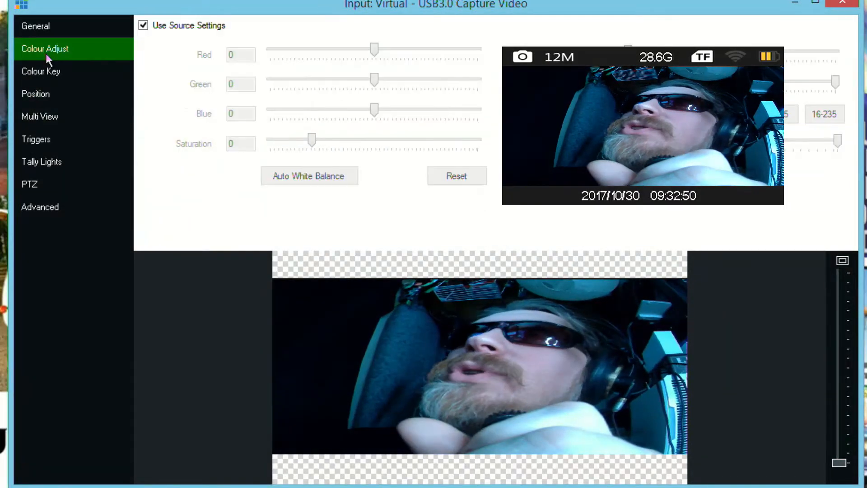
{"action": "left_click", "coordinate": [41, 70]}
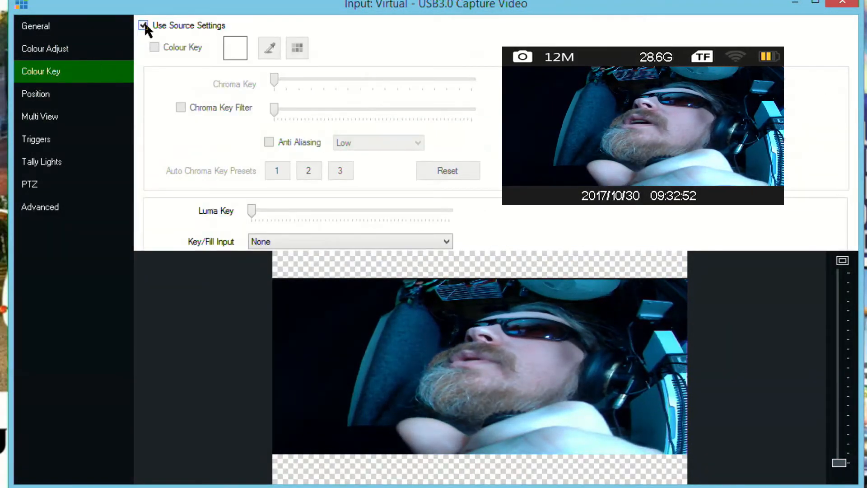
{"action": "left_click", "coordinate": [45, 48]}
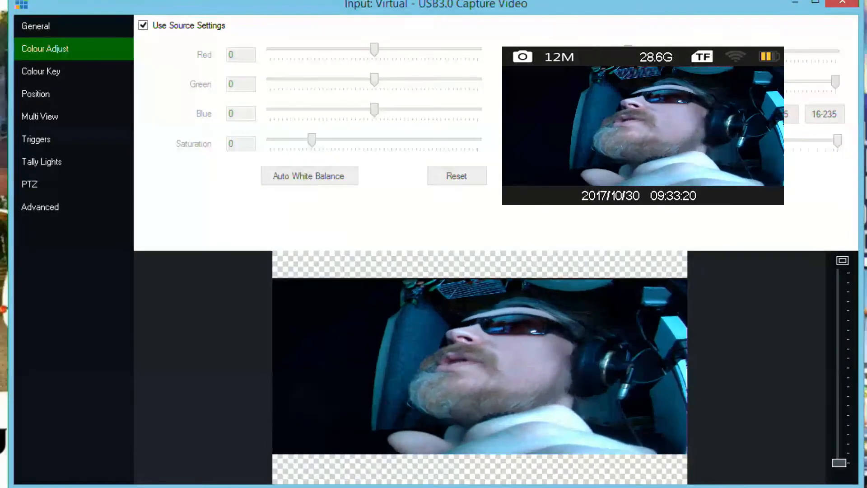
{"action": "left_click", "coordinate": [144, 25]}
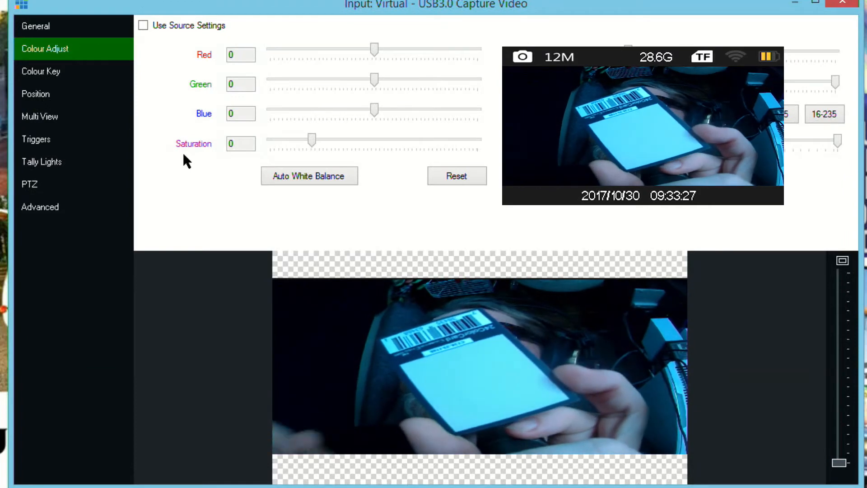
{"action": "mouse_move", "coordinate": [404, 226]}
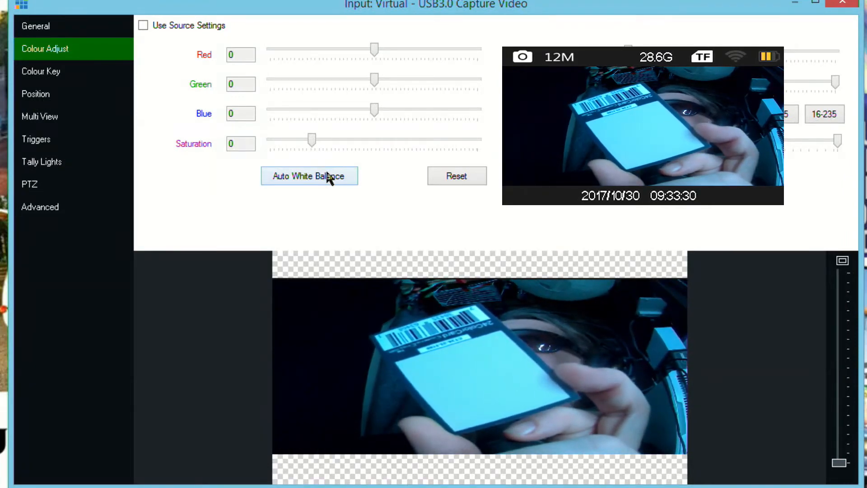
Run Auto White Balance against the white card twice, landing on red 68 and blue -23.
{"action": "left_click", "coordinate": [308, 176]}
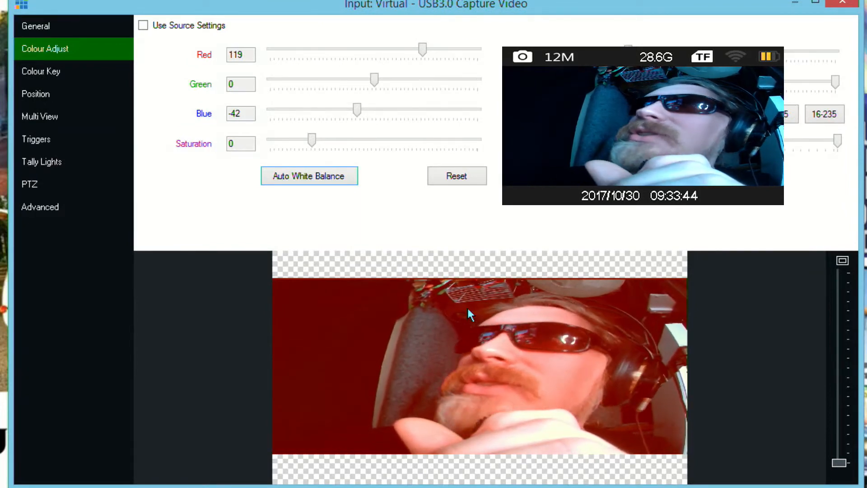
{"action": "mouse_move", "coordinate": [386, 182]}
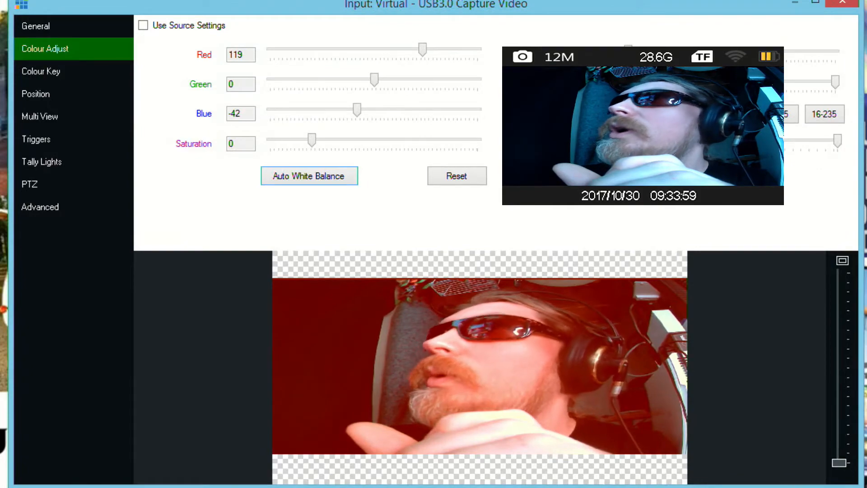
{"action": "left_click", "coordinate": [309, 176]}
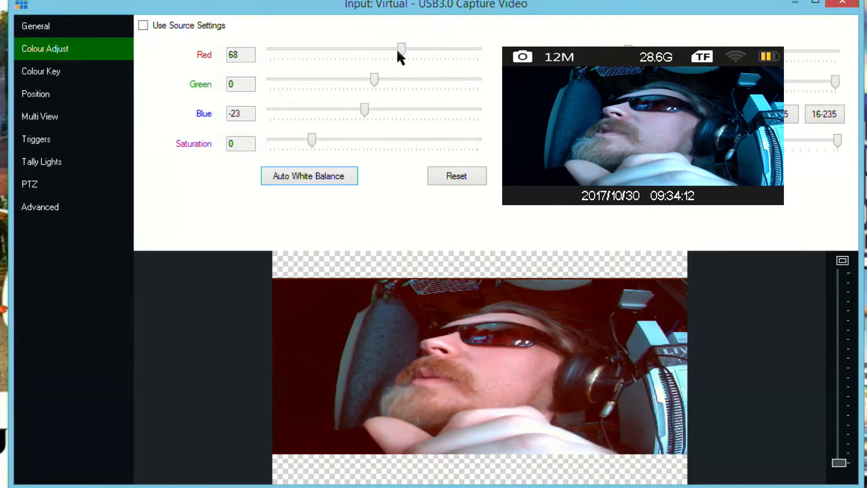
Lower red to 31 and settle saturation at 28 after trying 66.
{"action": "left_click_drag", "start_coordinate": [401, 47], "coordinate": [386, 48]}
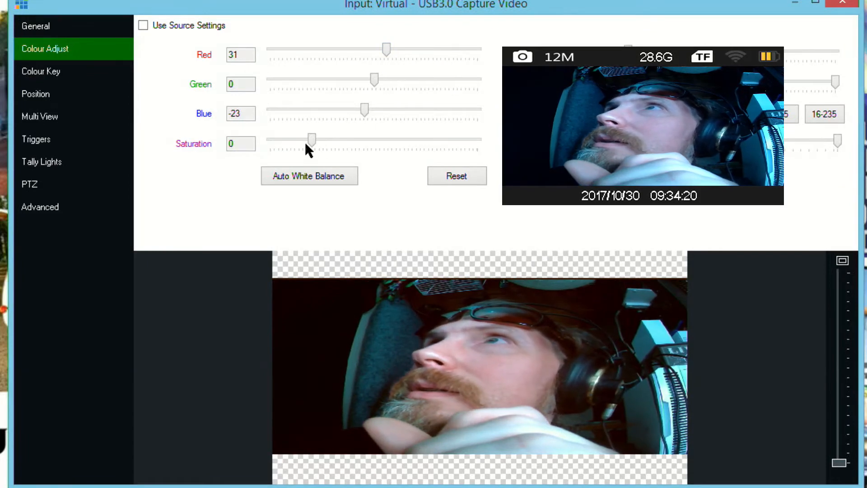
{"action": "left_click_drag", "start_coordinate": [310, 139], "coordinate": [322, 139]}
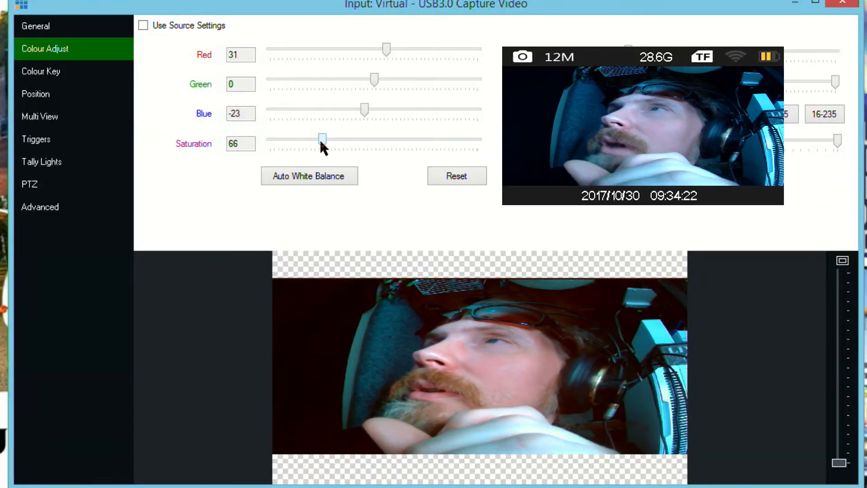
{"action": "left_click_drag", "start_coordinate": [323, 139], "coordinate": [316, 139]}
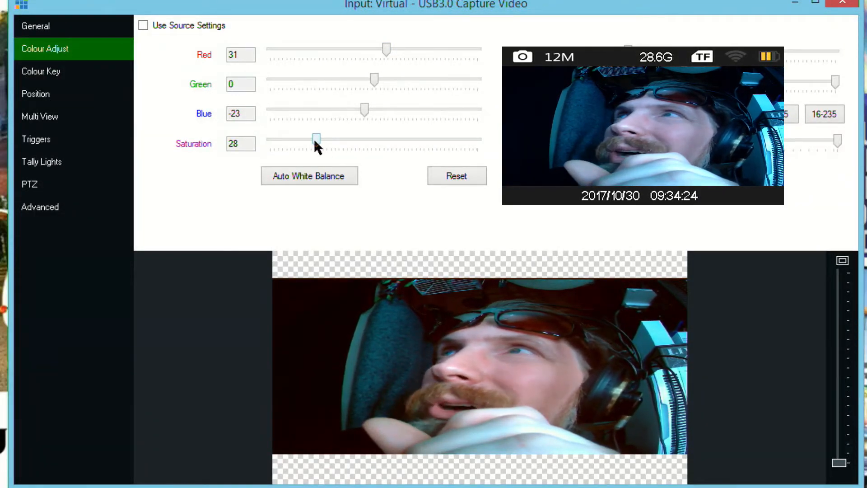
Cut blue to -32 and, after testing a strong boost, leave green at 6.
{"action": "left_click_drag", "start_coordinate": [363, 109], "coordinate": [365, 110]}
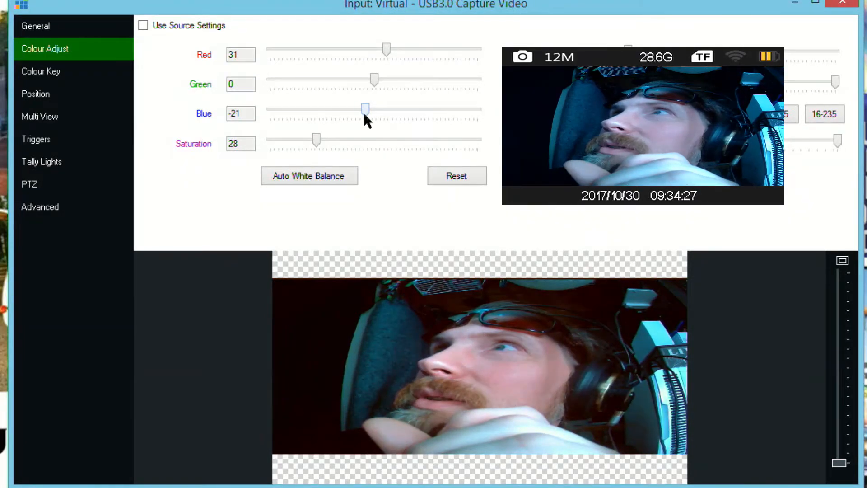
{"action": "left_click_drag", "start_coordinate": [365, 109], "coordinate": [360, 108]}
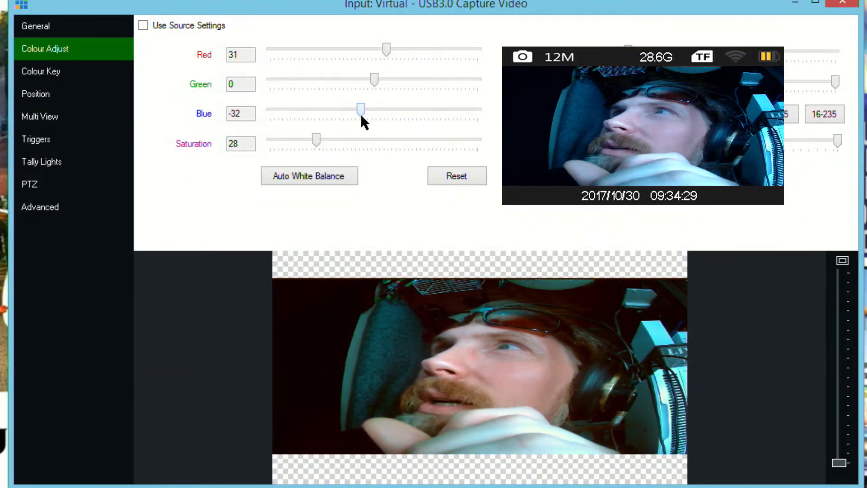
{"action": "left_click_drag", "start_coordinate": [374, 79], "coordinate": [435, 80]}
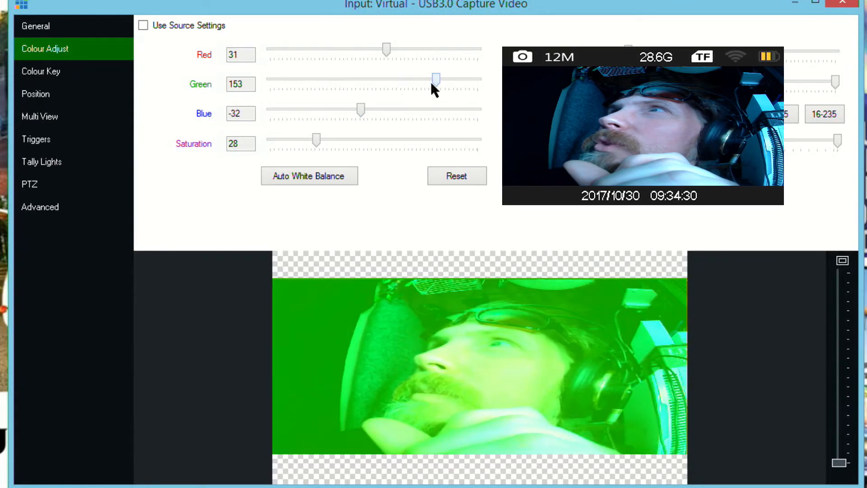
{"action": "left_click_drag", "start_coordinate": [436, 79], "coordinate": [378, 78]}
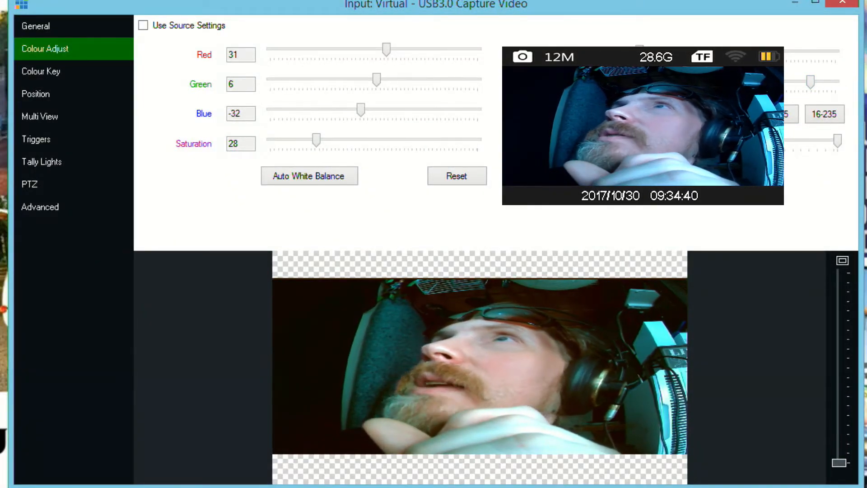
Zoom the virtual input to 2.528 and pan it sideways.
{"action": "left_click", "coordinate": [35, 94]}
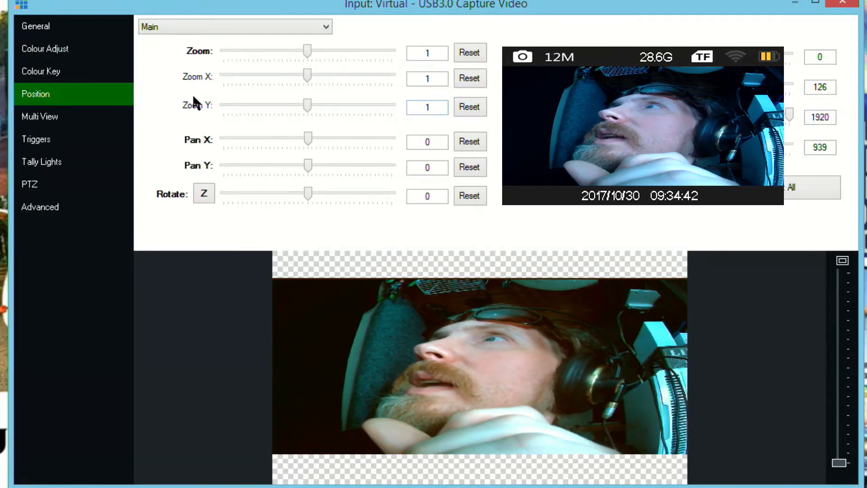
{"action": "left_click_drag", "start_coordinate": [307, 51], "coordinate": [379, 51]}
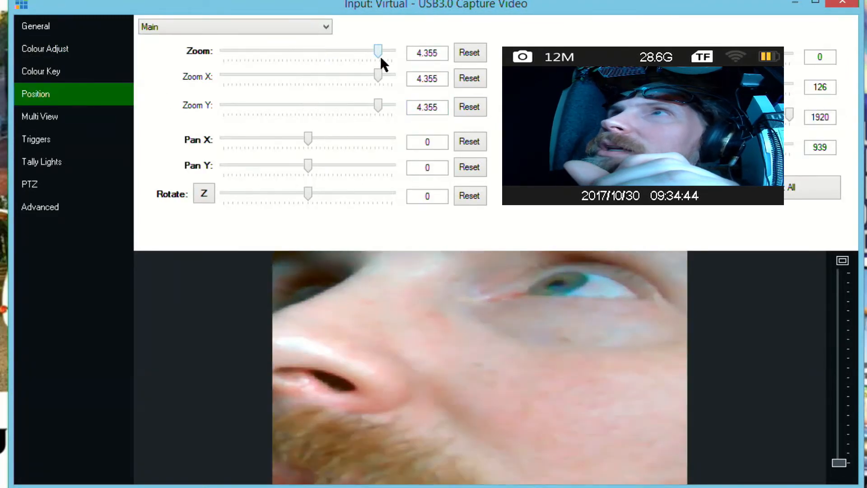
{"action": "left_click_drag", "start_coordinate": [378, 51], "coordinate": [388, 51]}
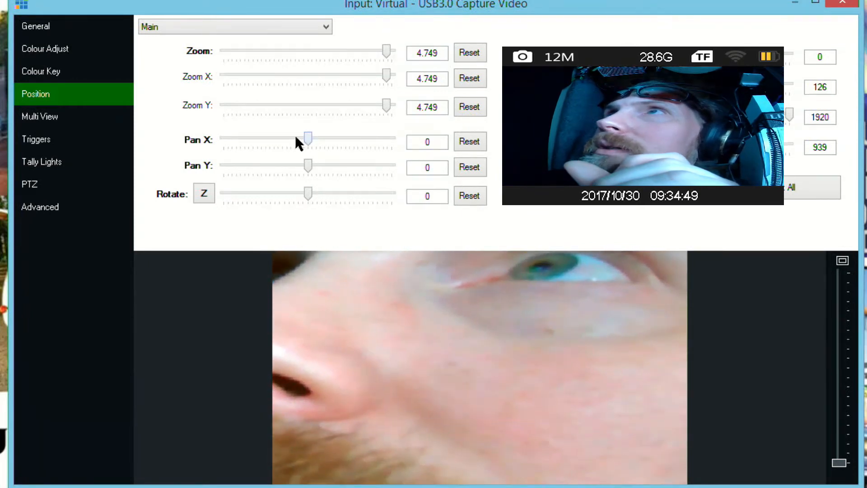
{"action": "left_click_drag", "start_coordinate": [307, 139], "coordinate": [391, 139]}
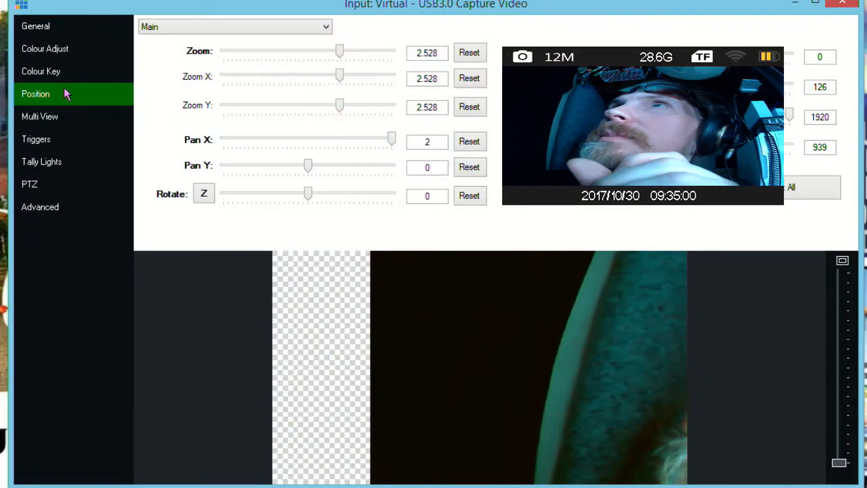
Pan back onto the face at about X 0.53, Y 0.22, checking colour settings between adjustments.
{"action": "left_click", "coordinate": [45, 49]}
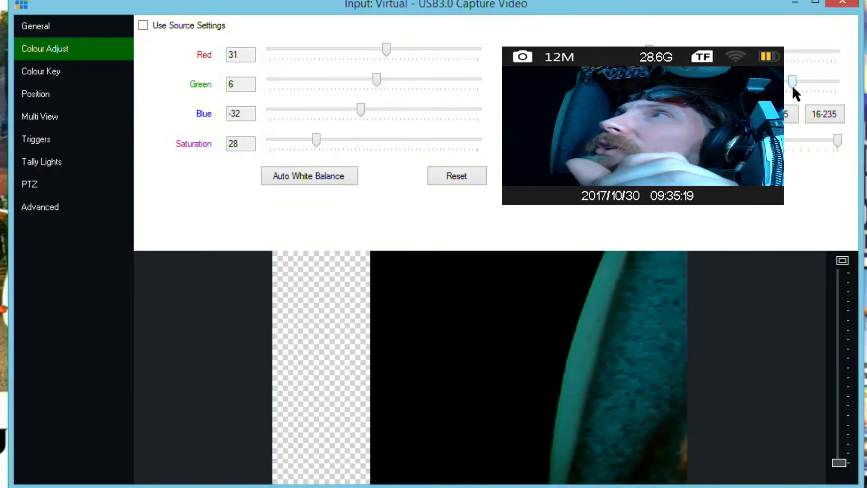
{"action": "left_click", "coordinate": [36, 93]}
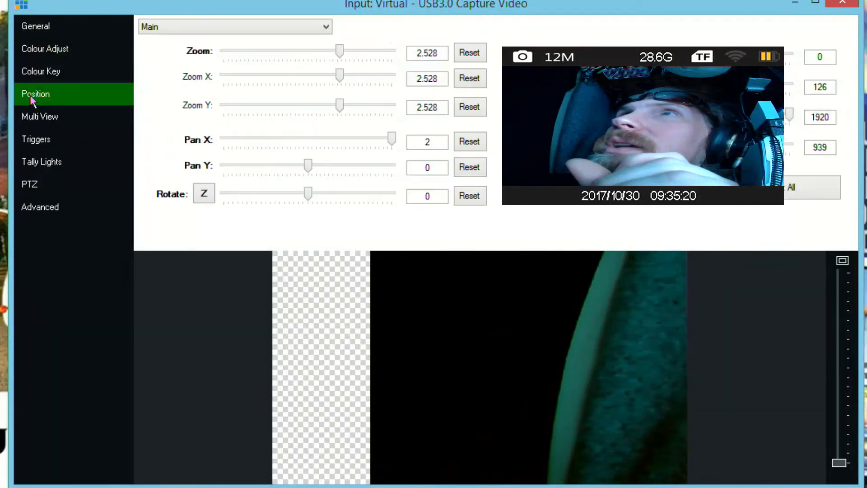
{"action": "left_click_drag", "start_coordinate": [393, 139], "coordinate": [330, 139]}
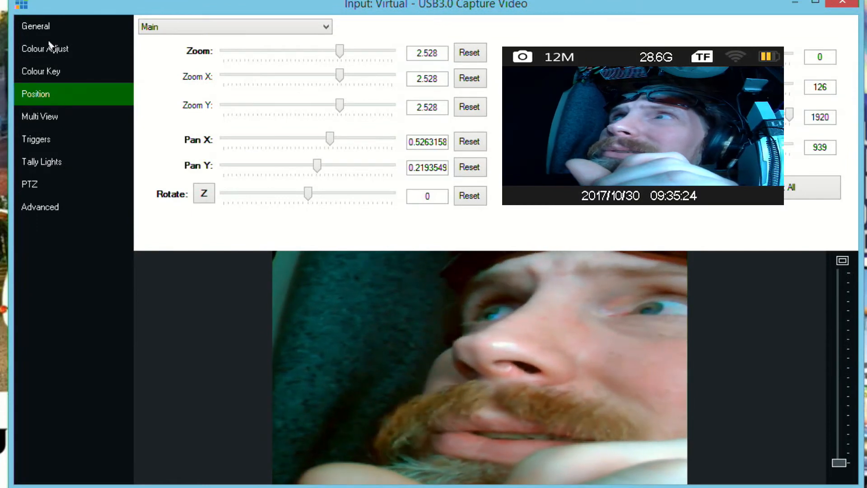
{"action": "left_click", "coordinate": [45, 49]}
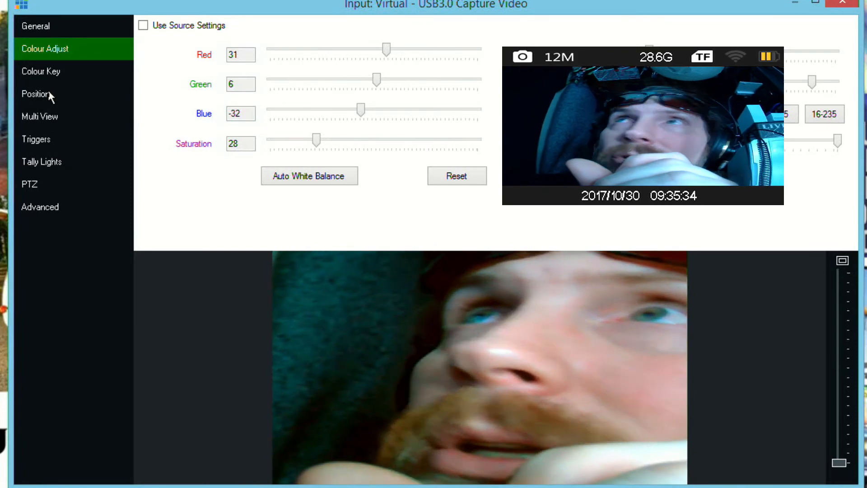
{"action": "left_click", "coordinate": [35, 94]}
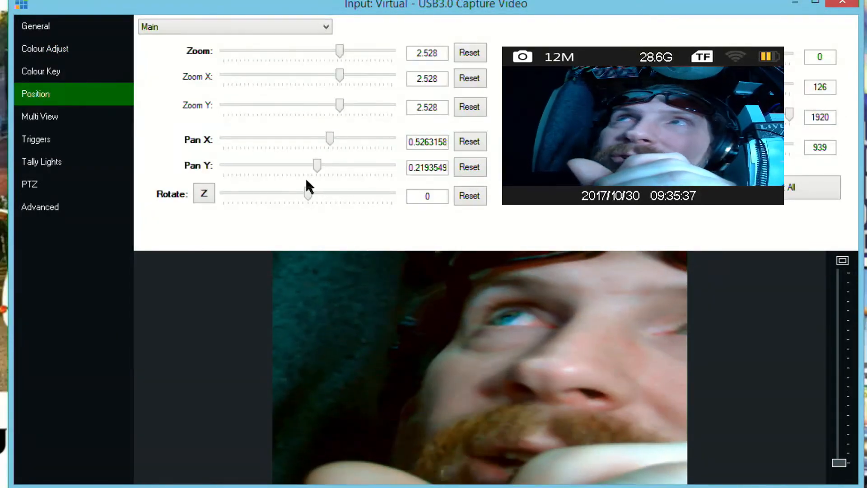
Reset zoom to 1 and pan to 0 so the full letterboxed frame shows.
{"action": "left_click", "coordinate": [469, 167]}
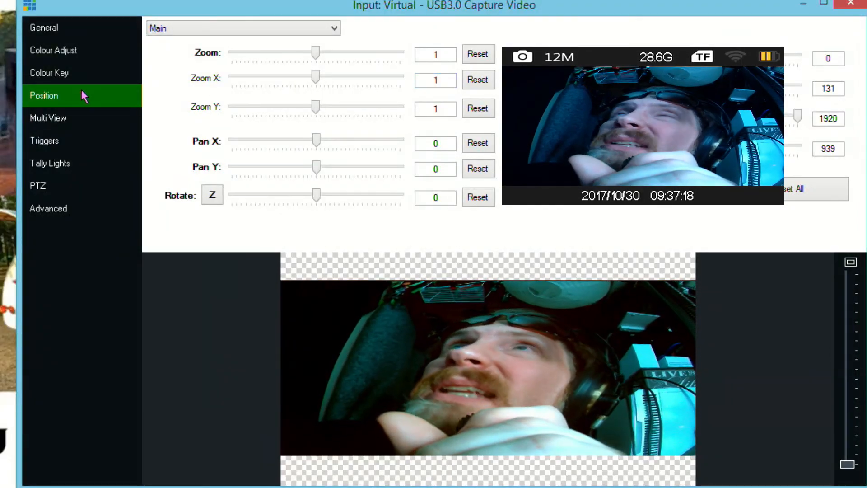
In Colour Adjust, drop saturation to -87 for a heavily desaturated picture.
{"action": "left_click", "coordinate": [53, 50]}
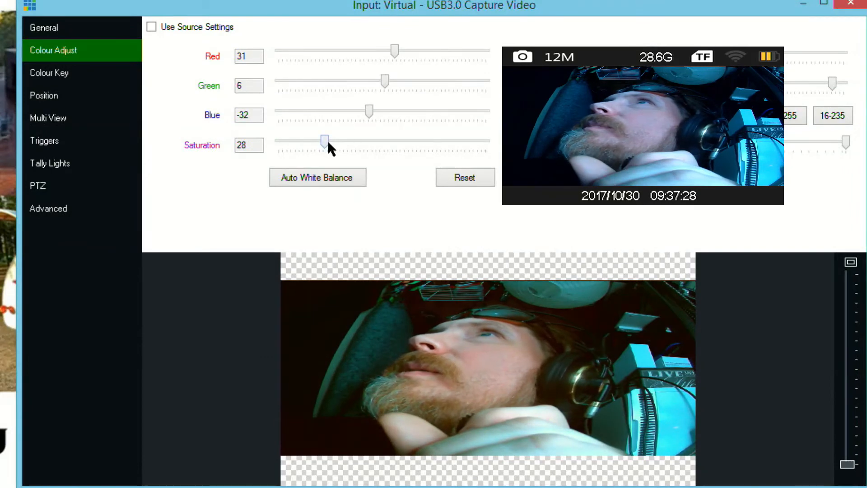
{"action": "left_click_drag", "start_coordinate": [325, 141], "coordinate": [306, 141]}
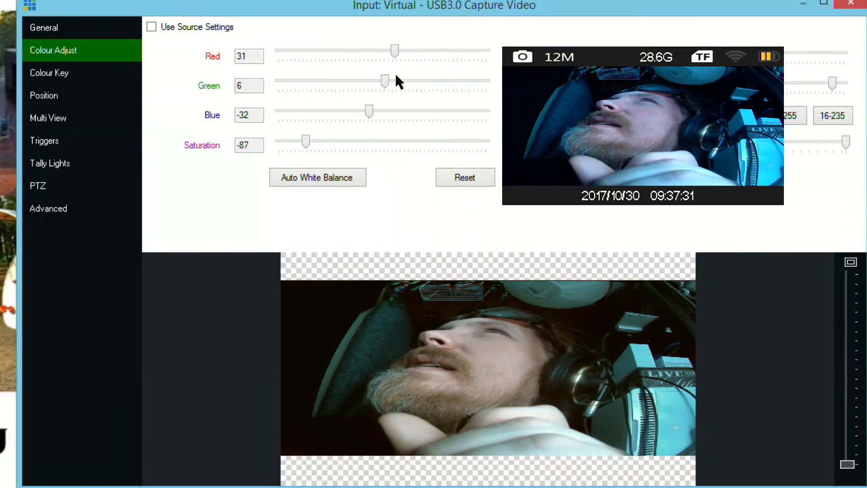
Rebalance the sliders to red 18, green -5 and blue -40.
{"action": "left_click_drag", "start_coordinate": [395, 51], "coordinate": [386, 51]}
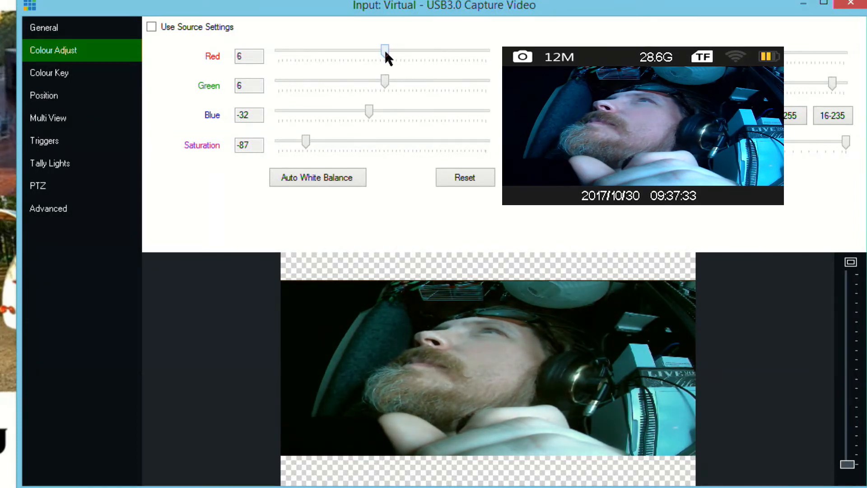
{"action": "left_click_drag", "start_coordinate": [386, 50], "coordinate": [389, 50]}
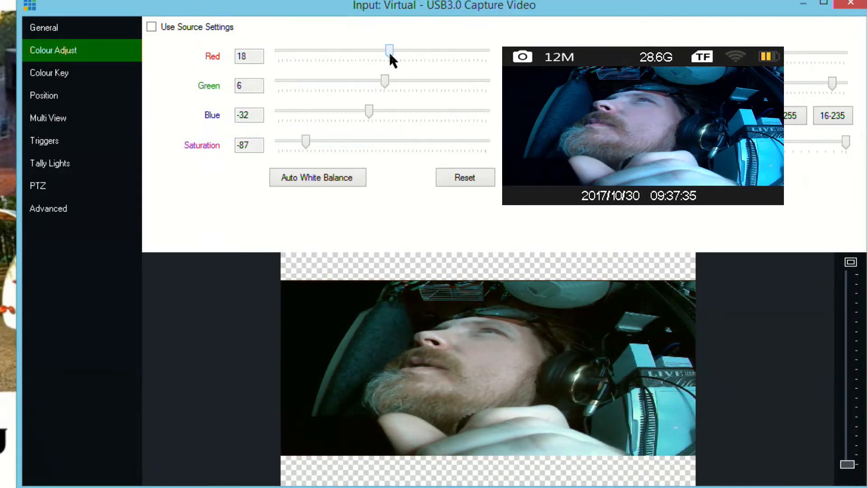
{"action": "left_click_drag", "start_coordinate": [386, 79], "coordinate": [375, 80]}
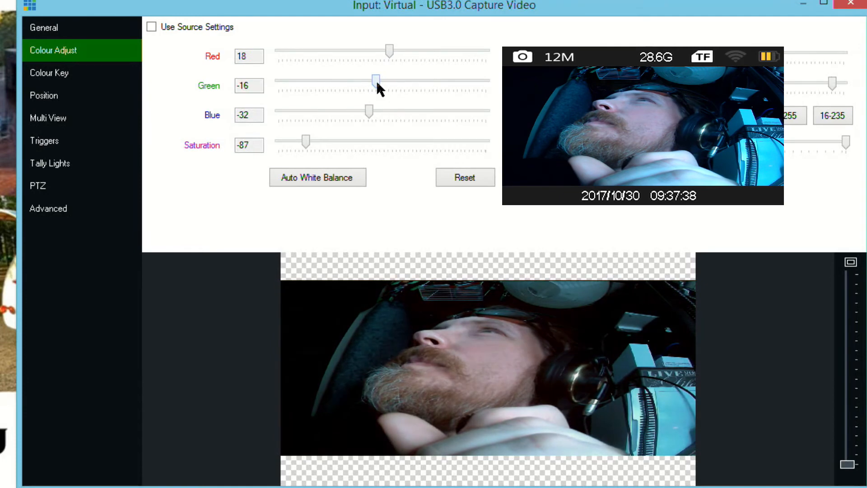
{"action": "left_click_drag", "start_coordinate": [375, 81], "coordinate": [381, 81]}
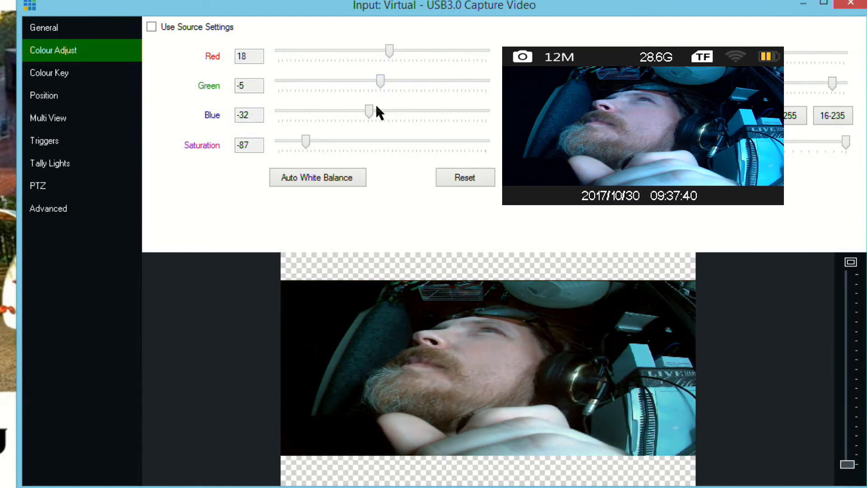
{"action": "left_click_drag", "start_coordinate": [370, 111], "coordinate": [366, 110]}
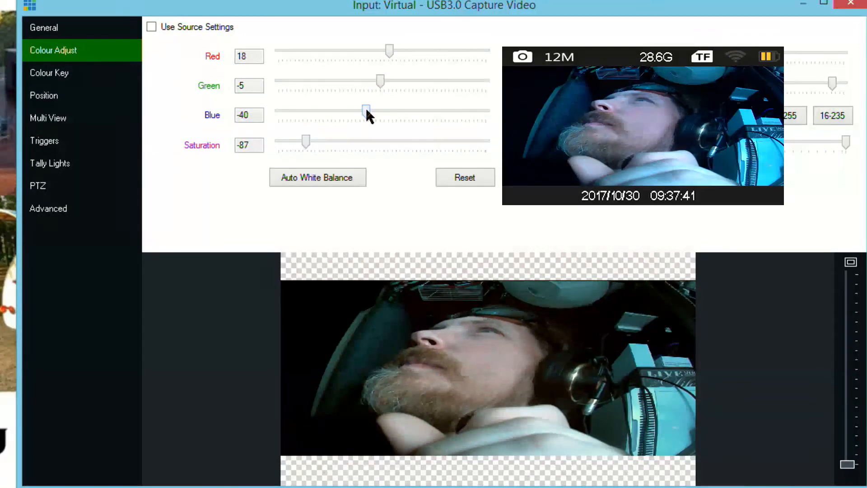